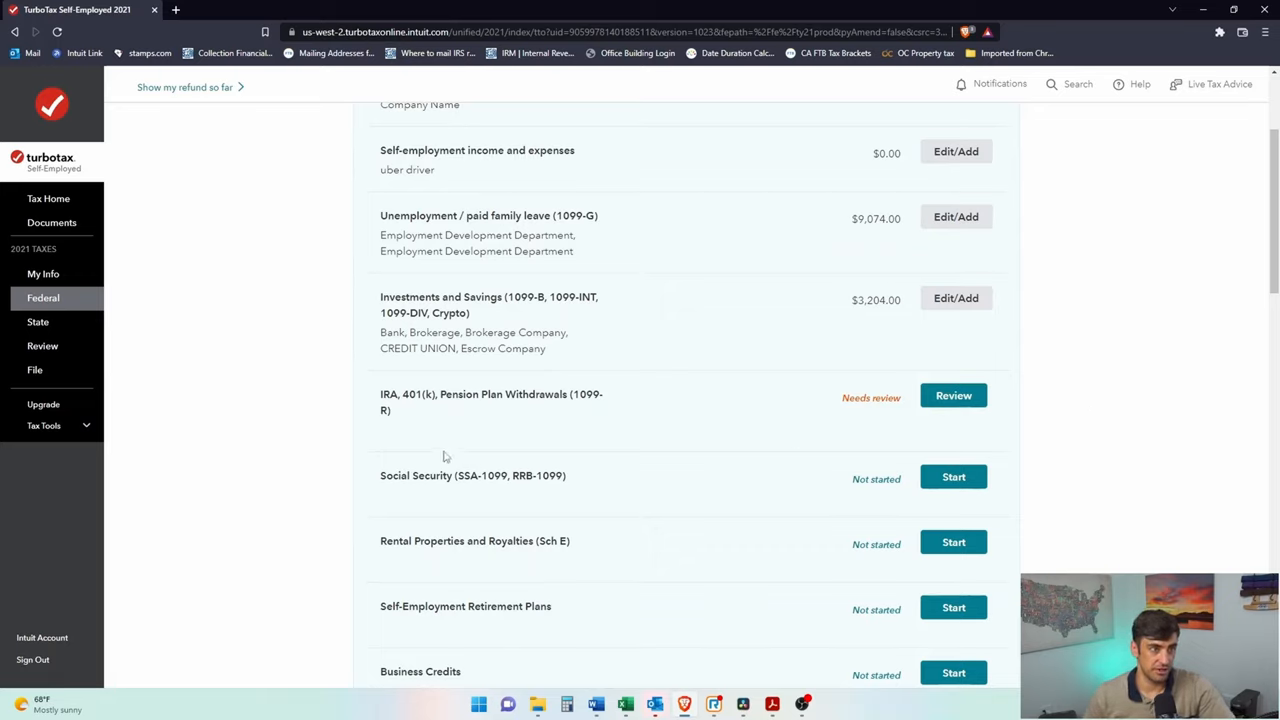
mouse_move(956, 396)
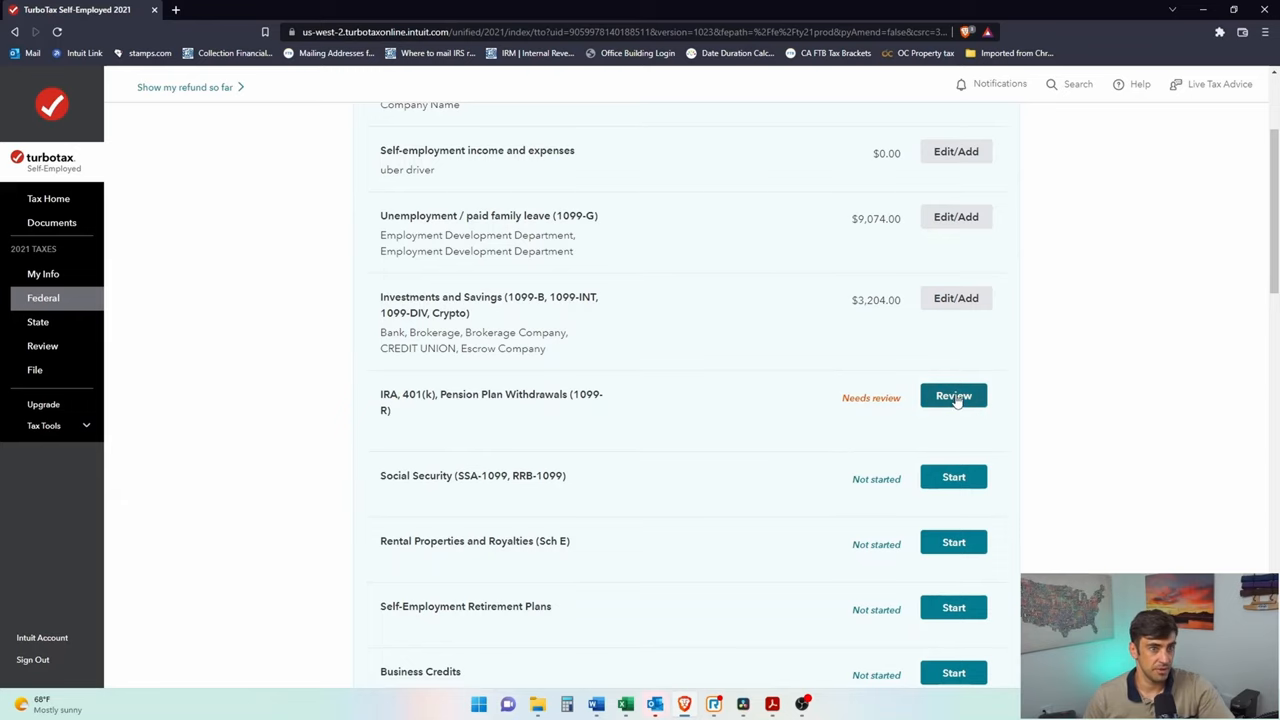
- Start the review of the IRA, 401(k), Pension Plan Withdrawals (1099-R) income entry
left_click(952, 396)
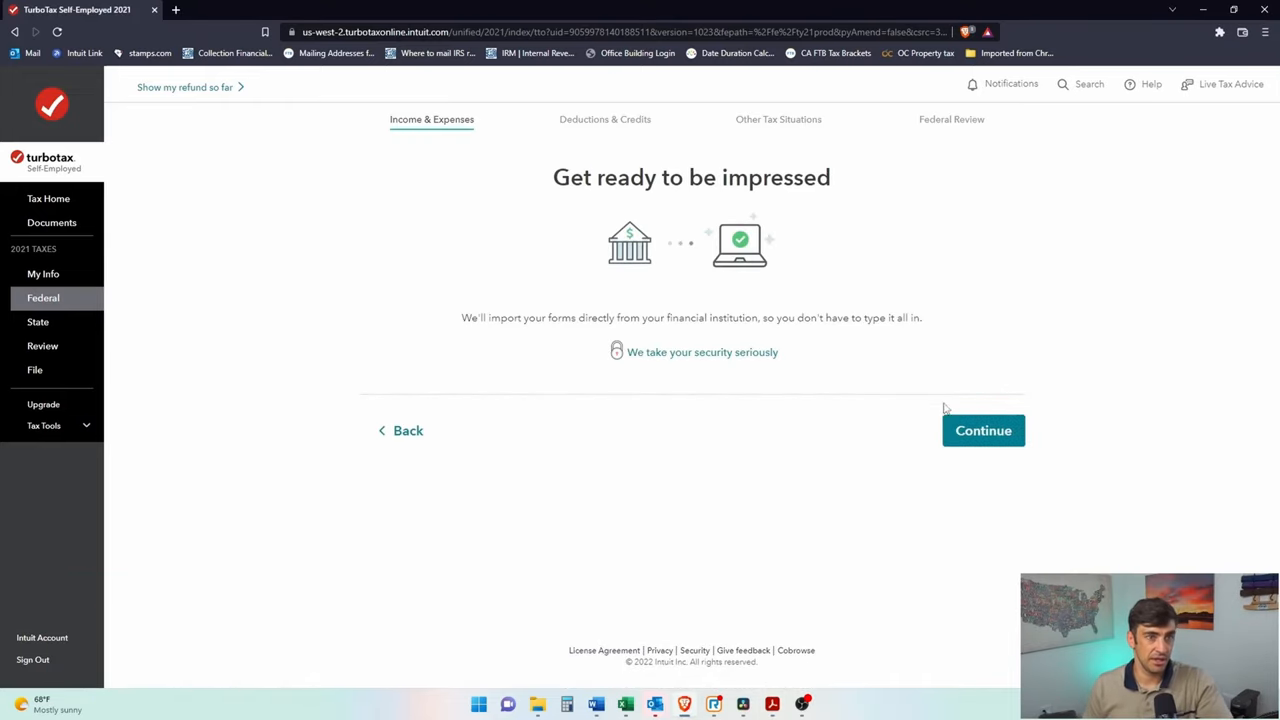
- Confirm a 1099-R was received in 2021 and choose to upload it from the computer
left_click(984, 430)
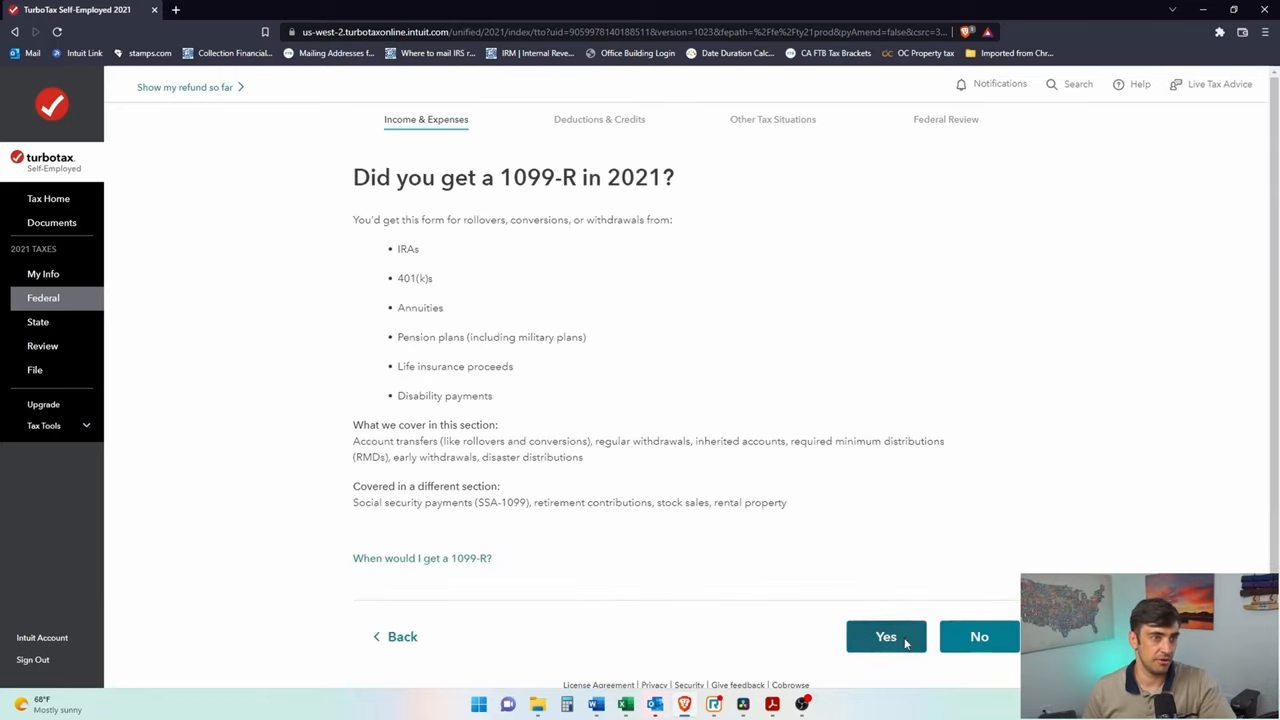
left_click(884, 636)
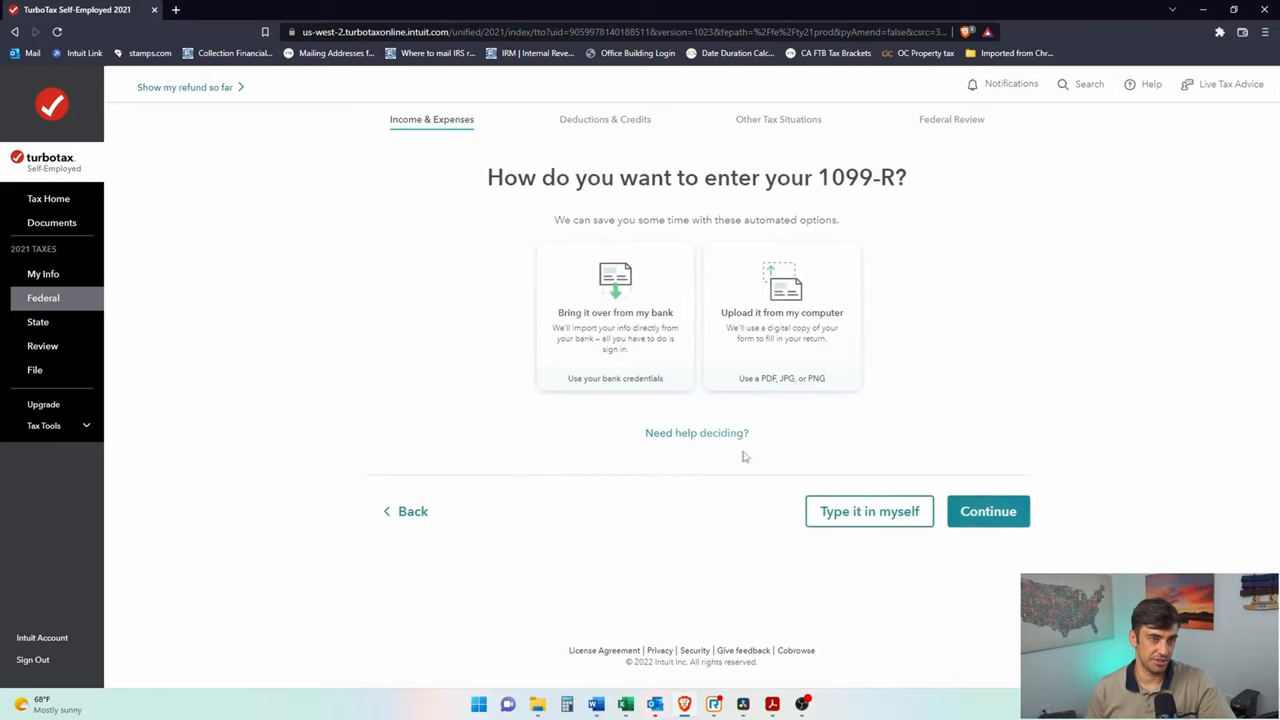
left_click(776, 300)
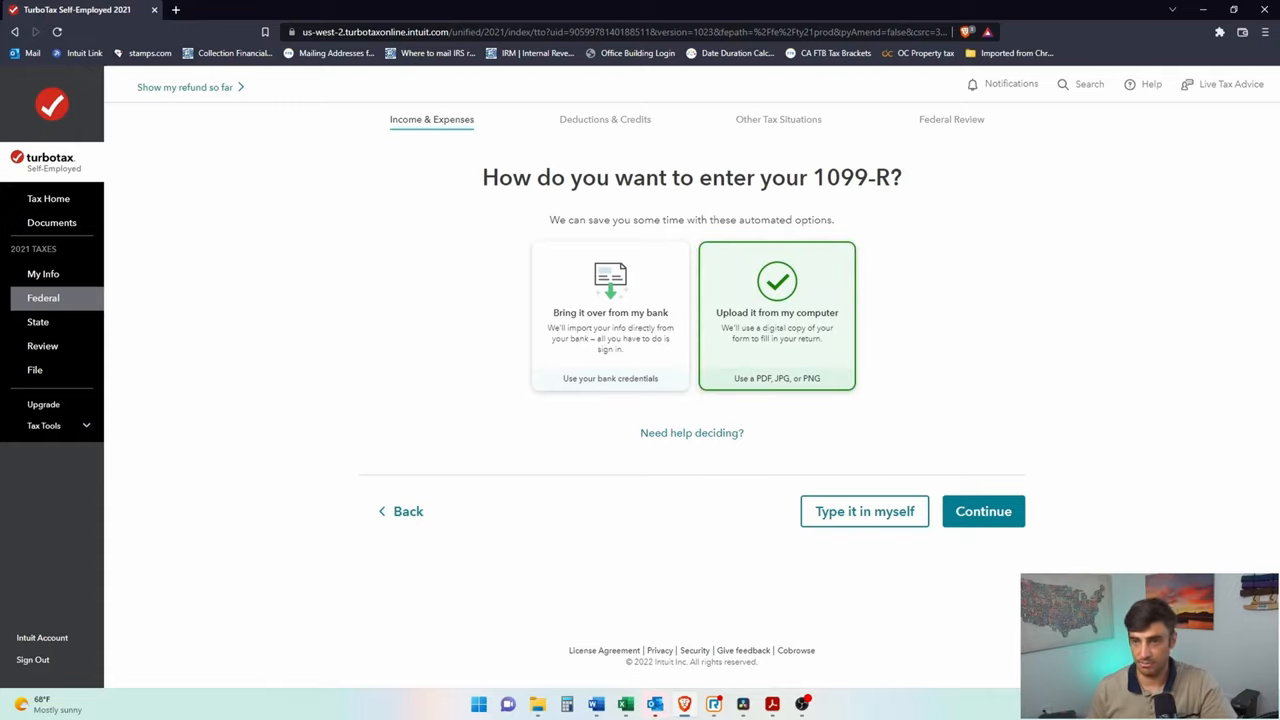
left_click(984, 512)
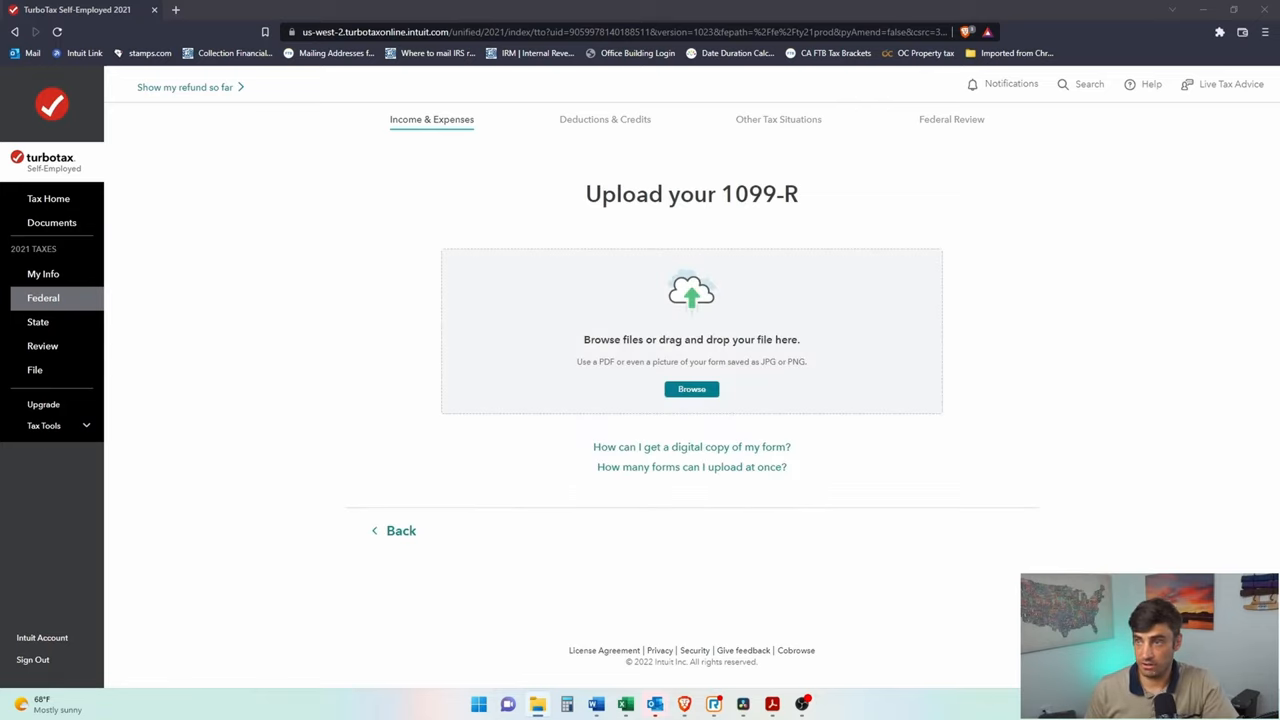
- Upload the 1099-R PDF so TurboTax reads its information
left_click(692, 388)
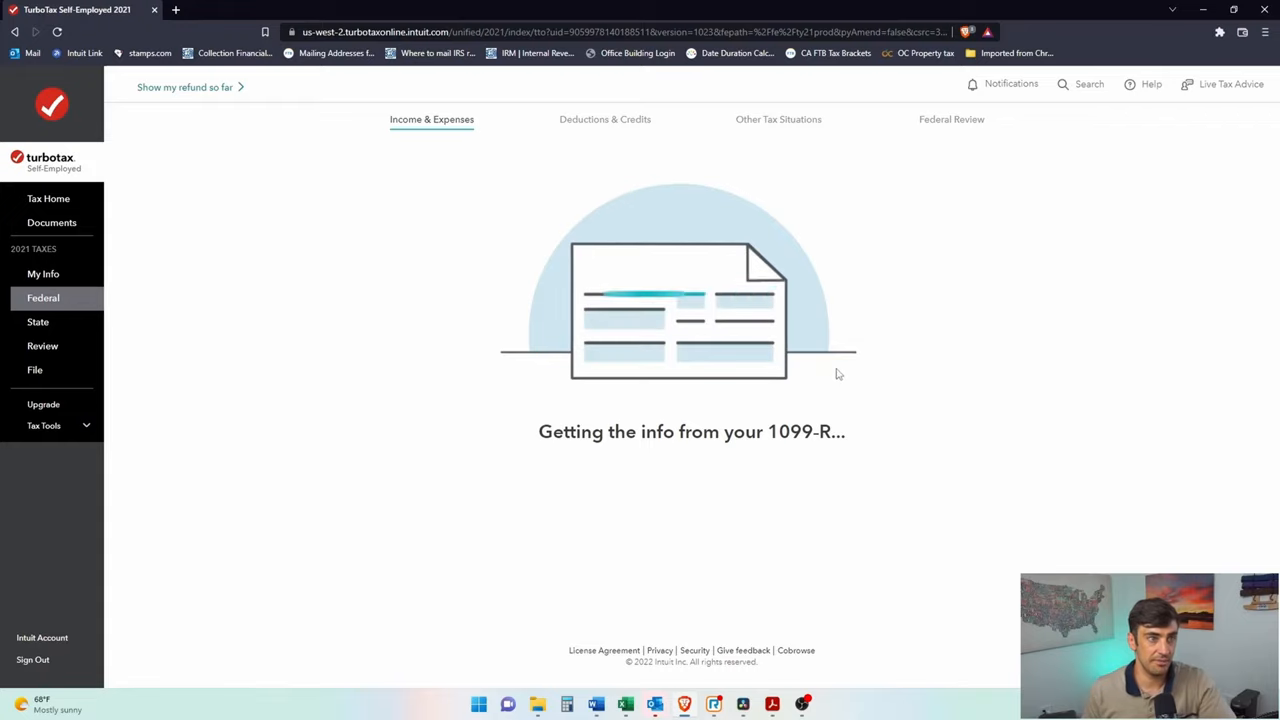
mouse_move(824, 364)
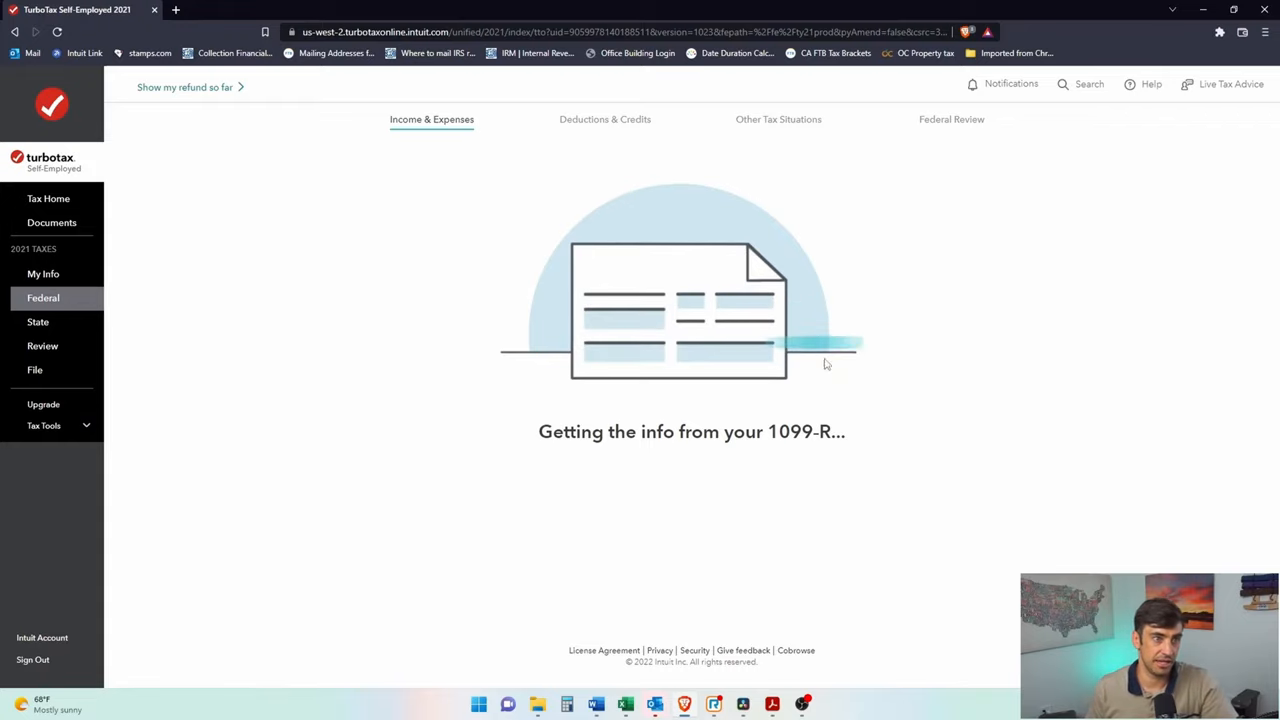
mouse_move(822, 352)
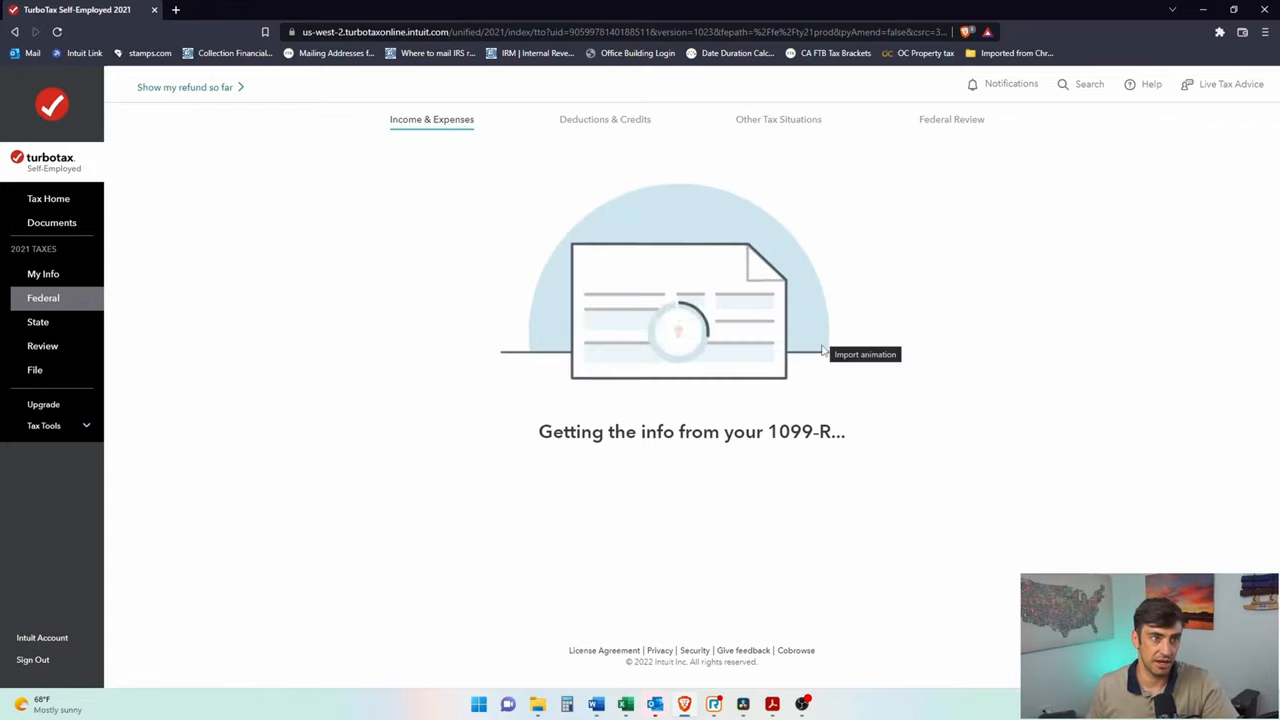
mouse_move(1154, 340)
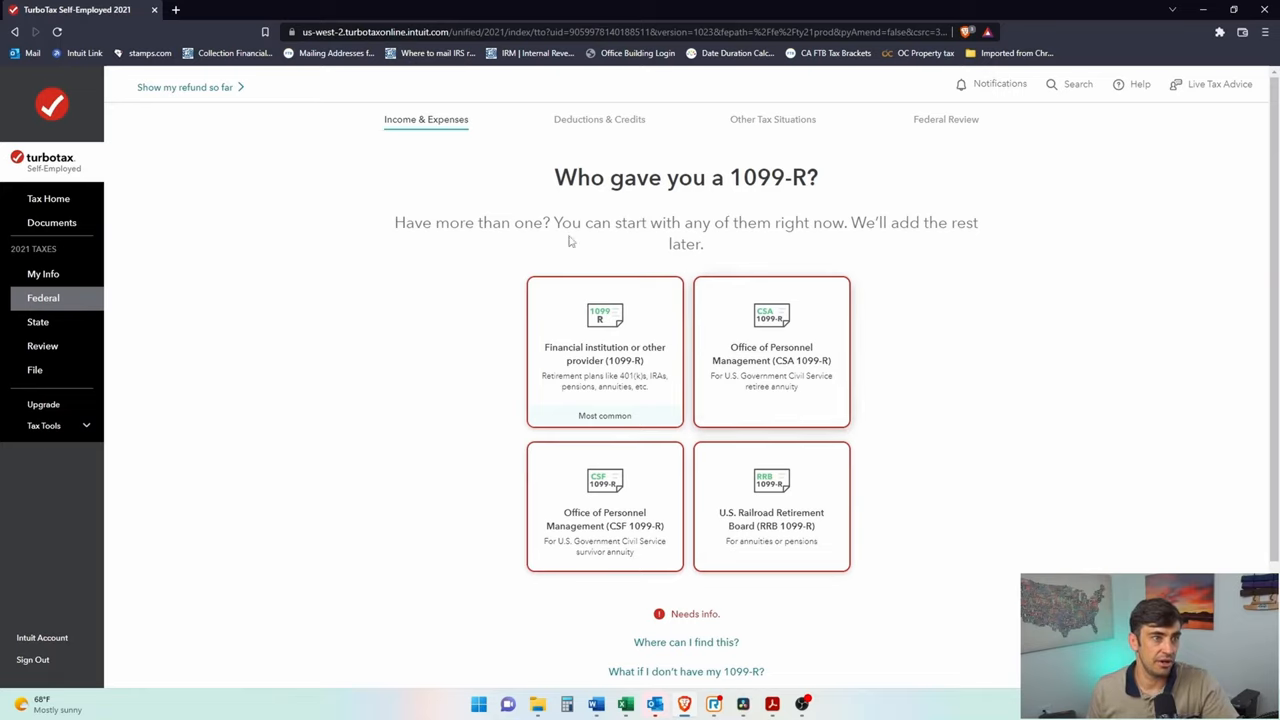
mouse_move(712, 226)
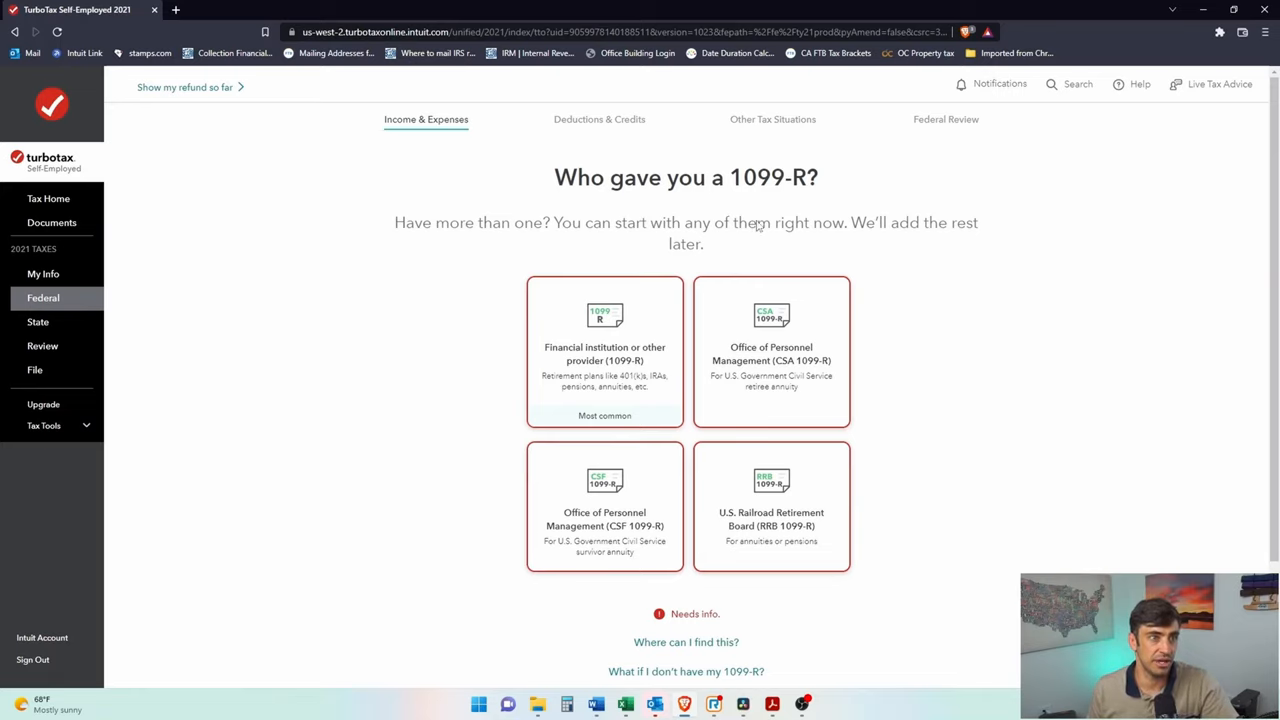
- Mark a financial institution or other provider as the 1099-R issuer
left_click(604, 352)
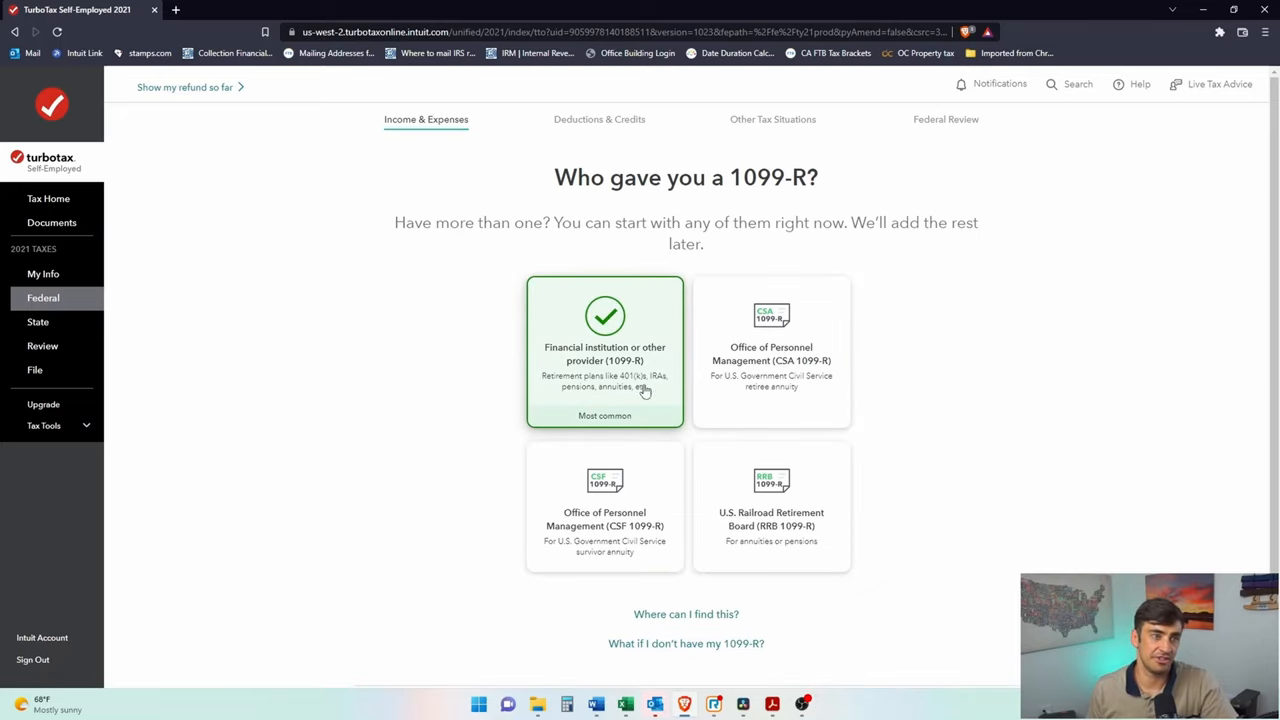
mouse_move(736, 368)
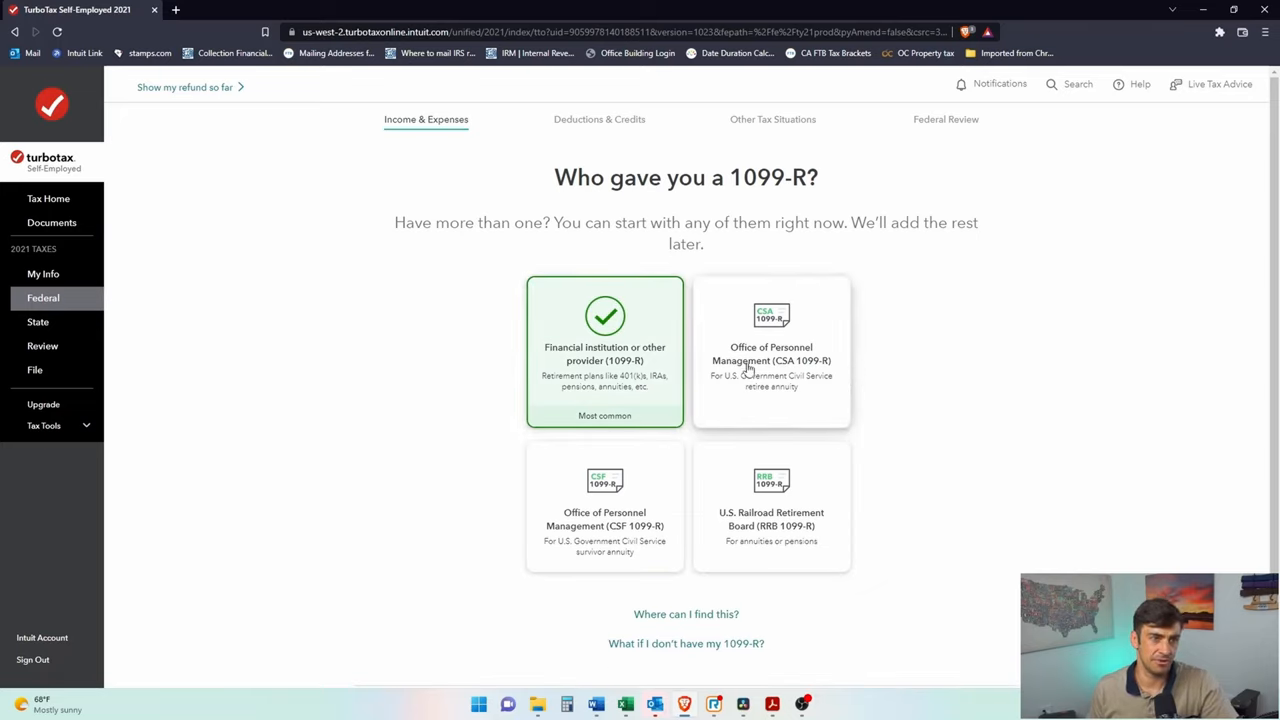
mouse_move(554, 558)
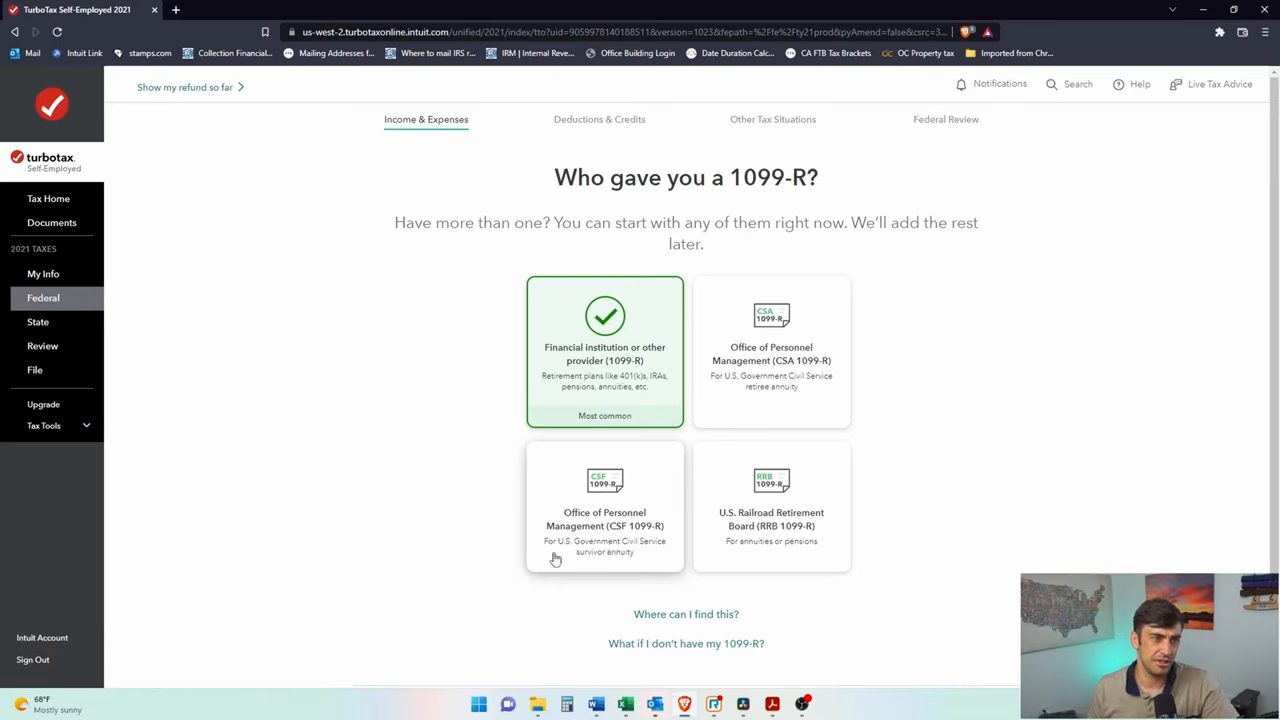
mouse_move(772, 556)
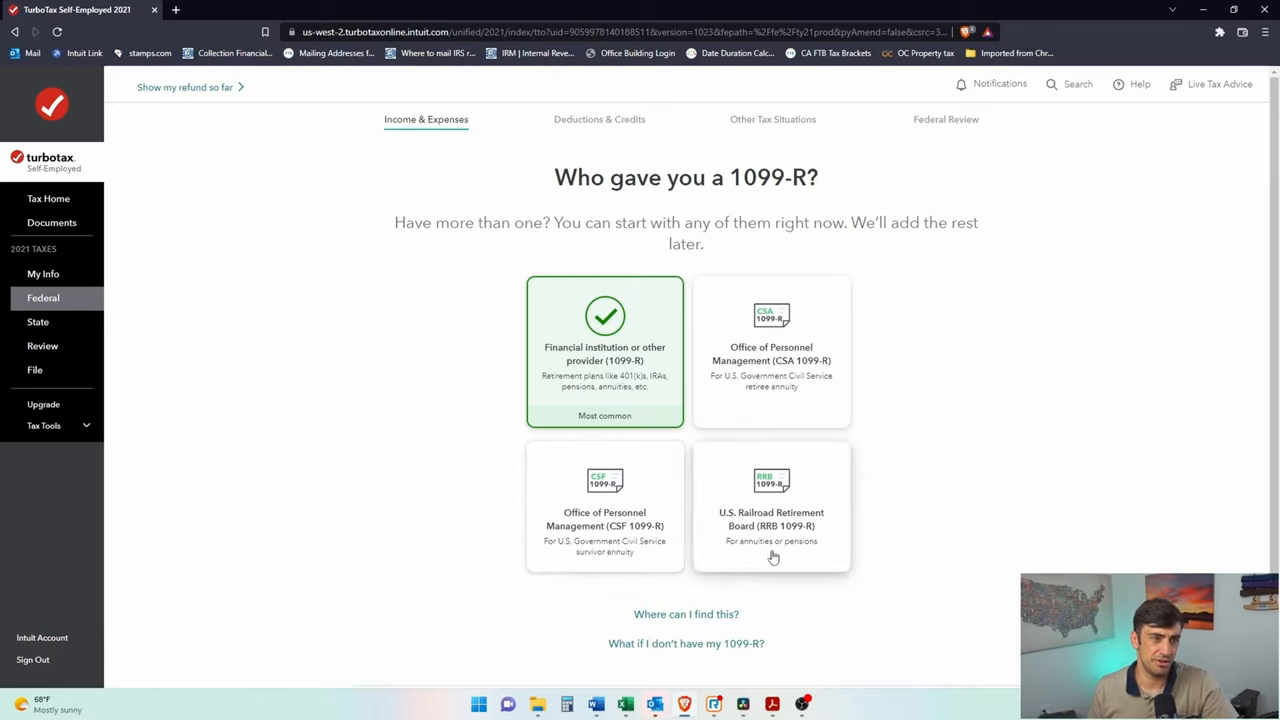
mouse_move(746, 572)
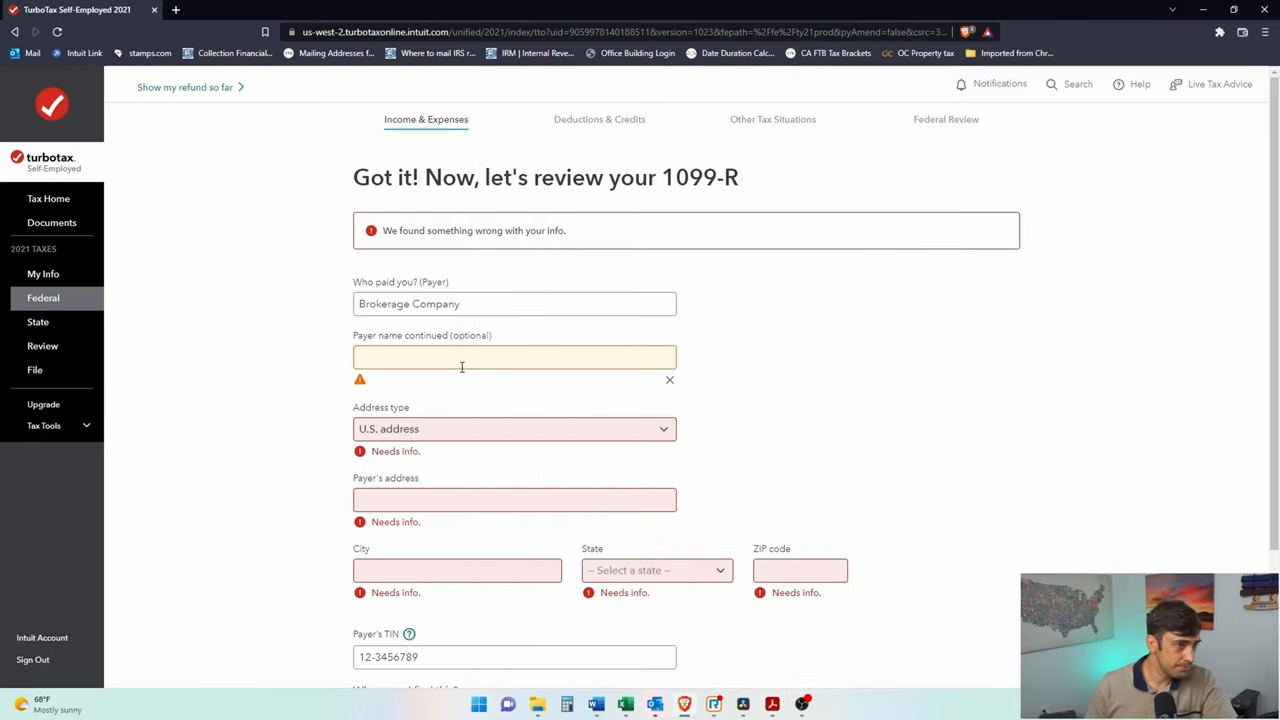
- Enter the payer address 123 Main, Newport Beach, California
left_click(512, 428)
type("123 Main")
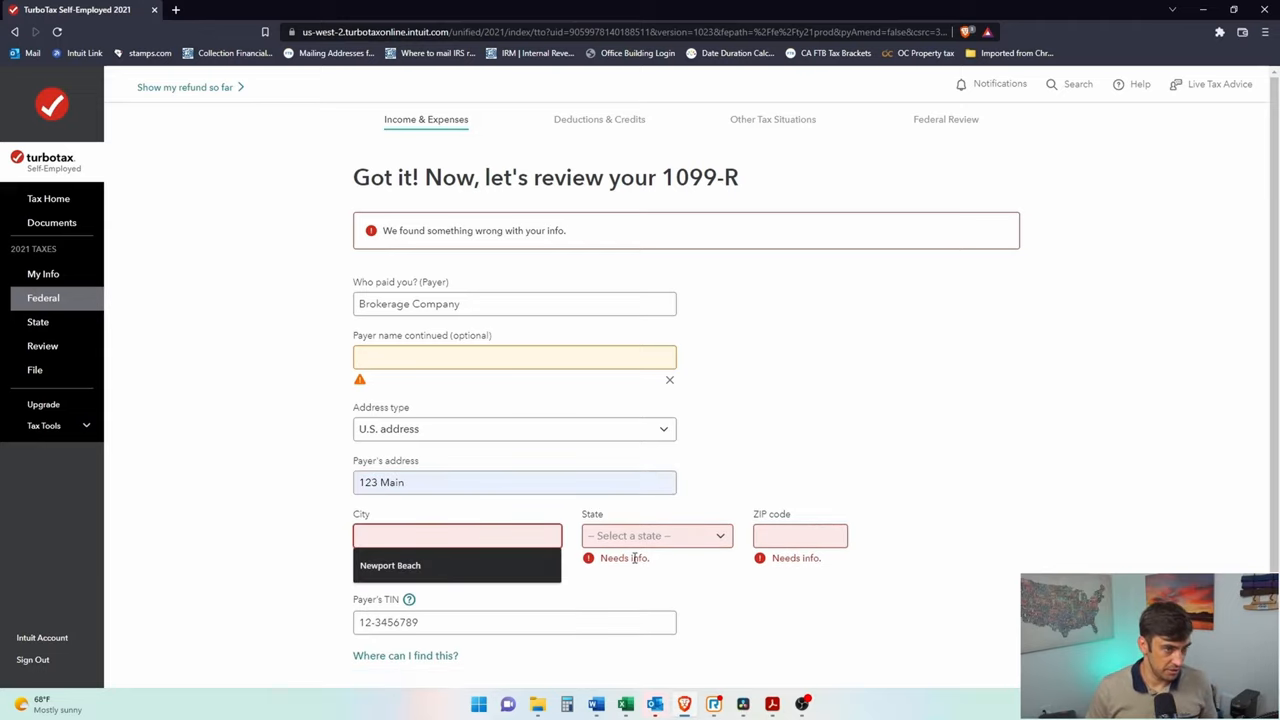
left_click(656, 536)
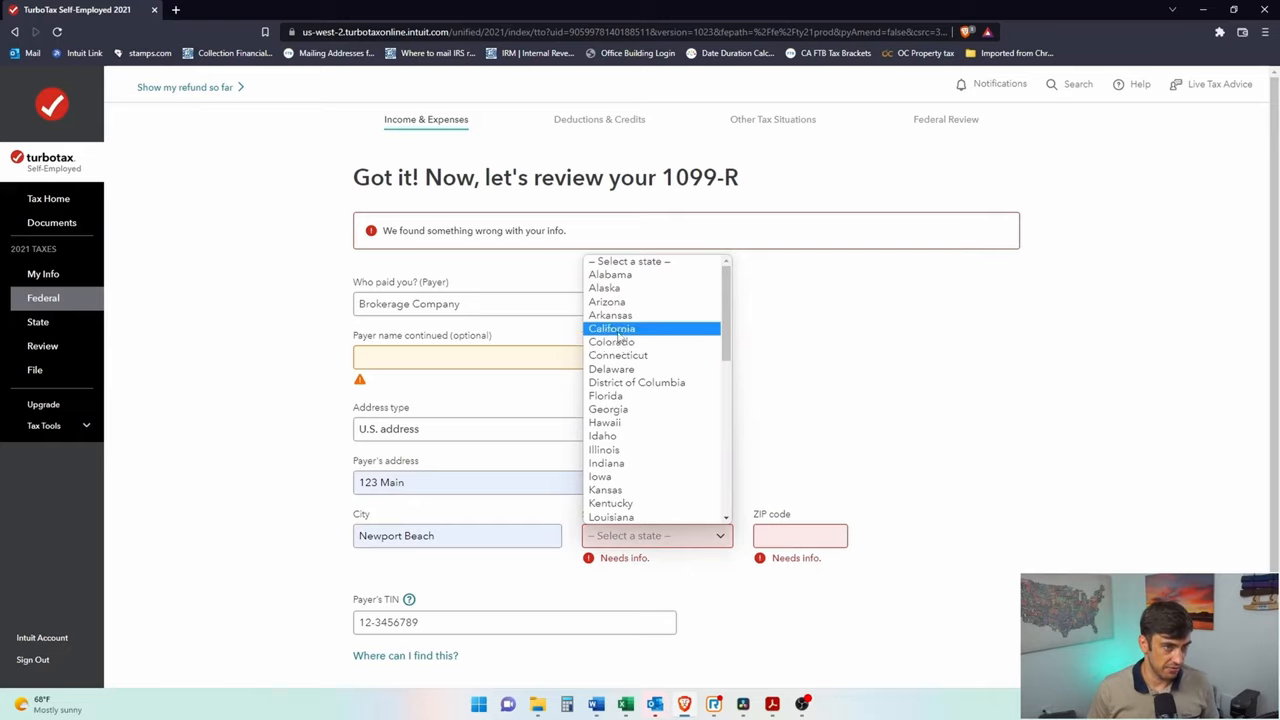
left_click(612, 328)
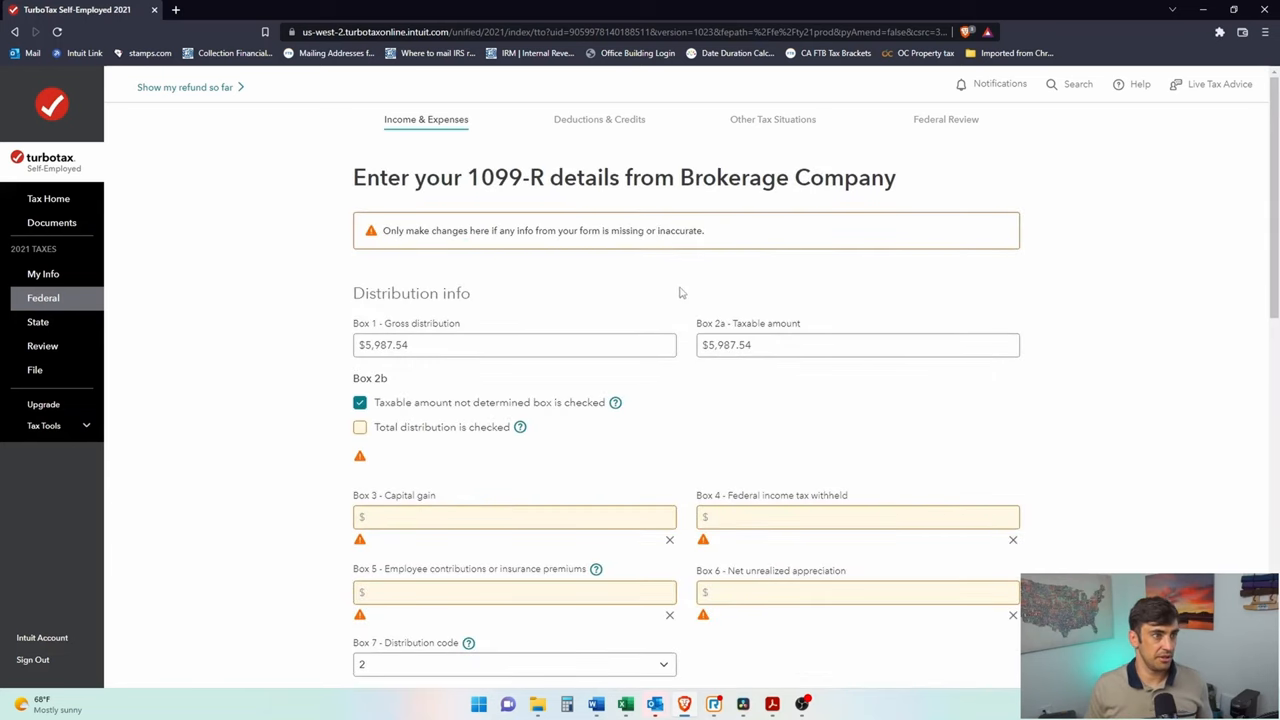
scroll("down", 3)
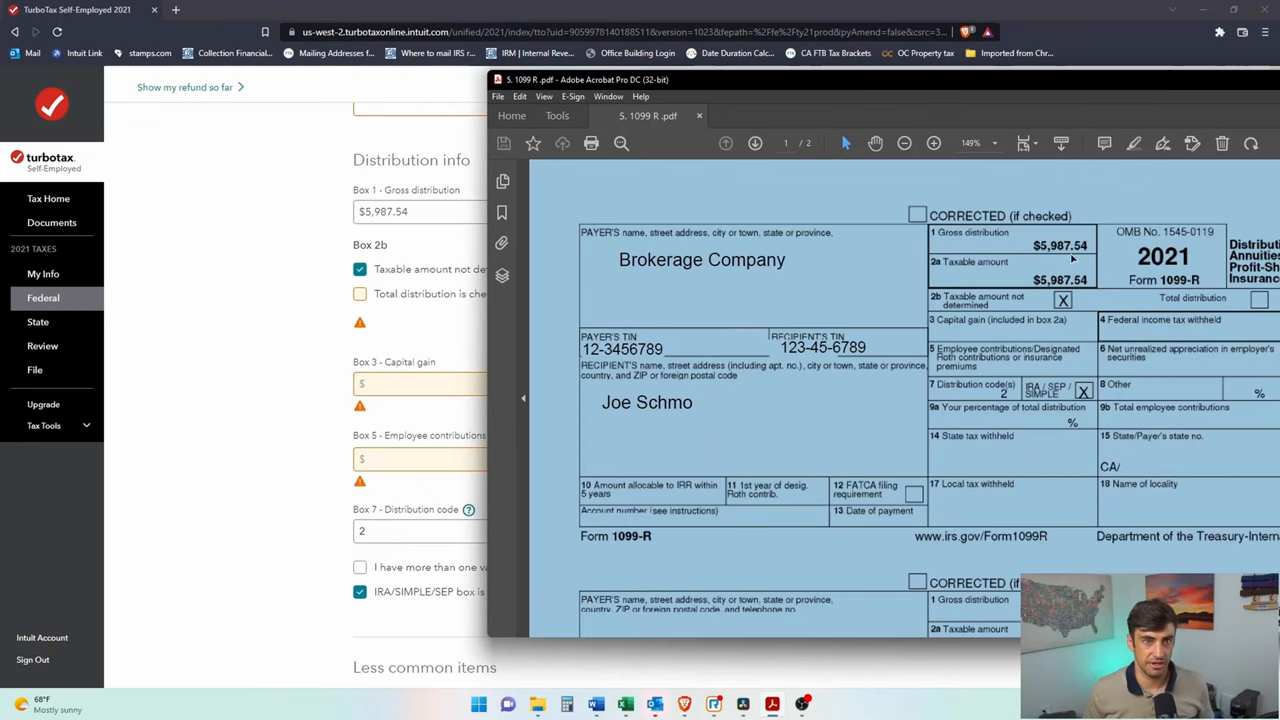
left_click(698, 114)
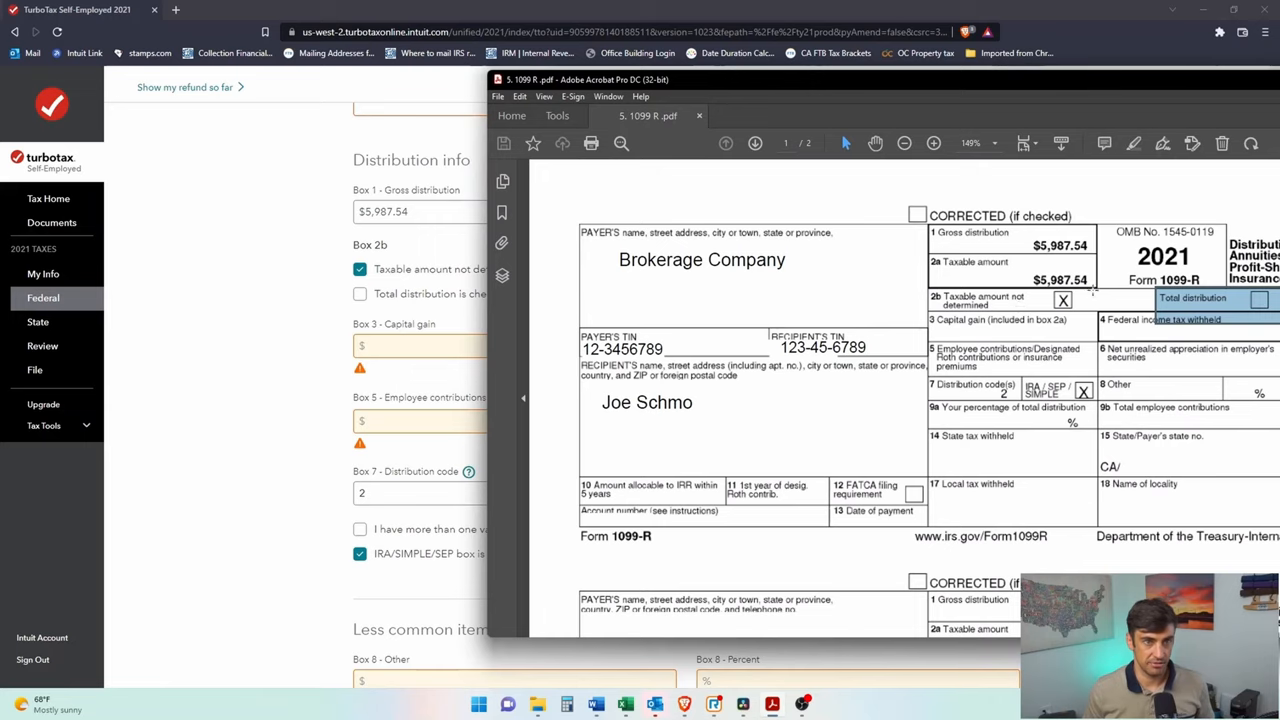
left_click(700, 114)
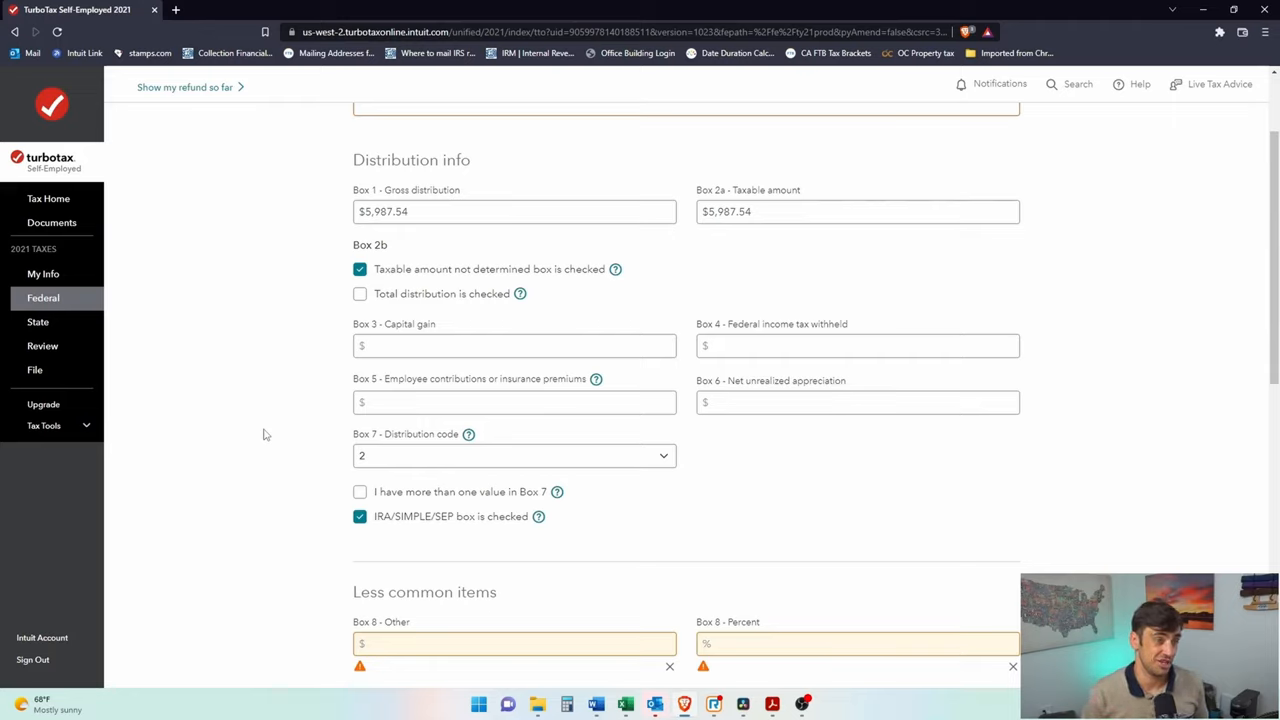
mouse_move(328, 454)
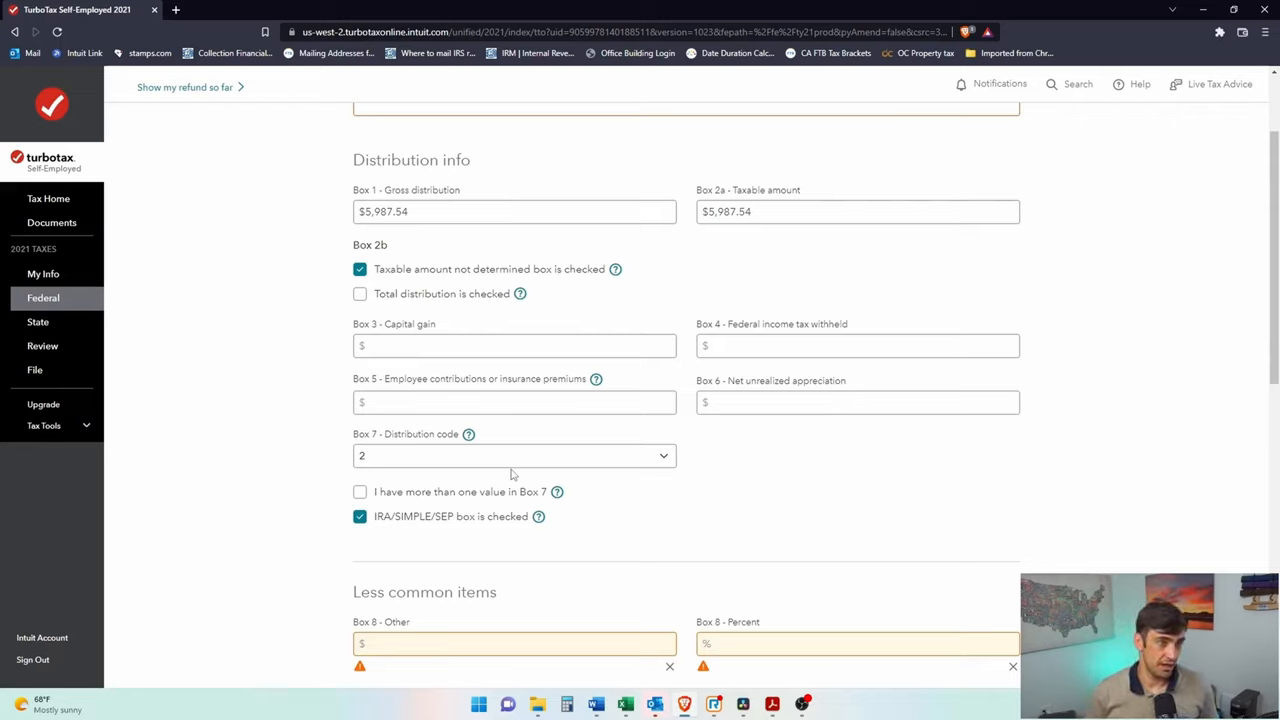
mouse_move(504, 436)
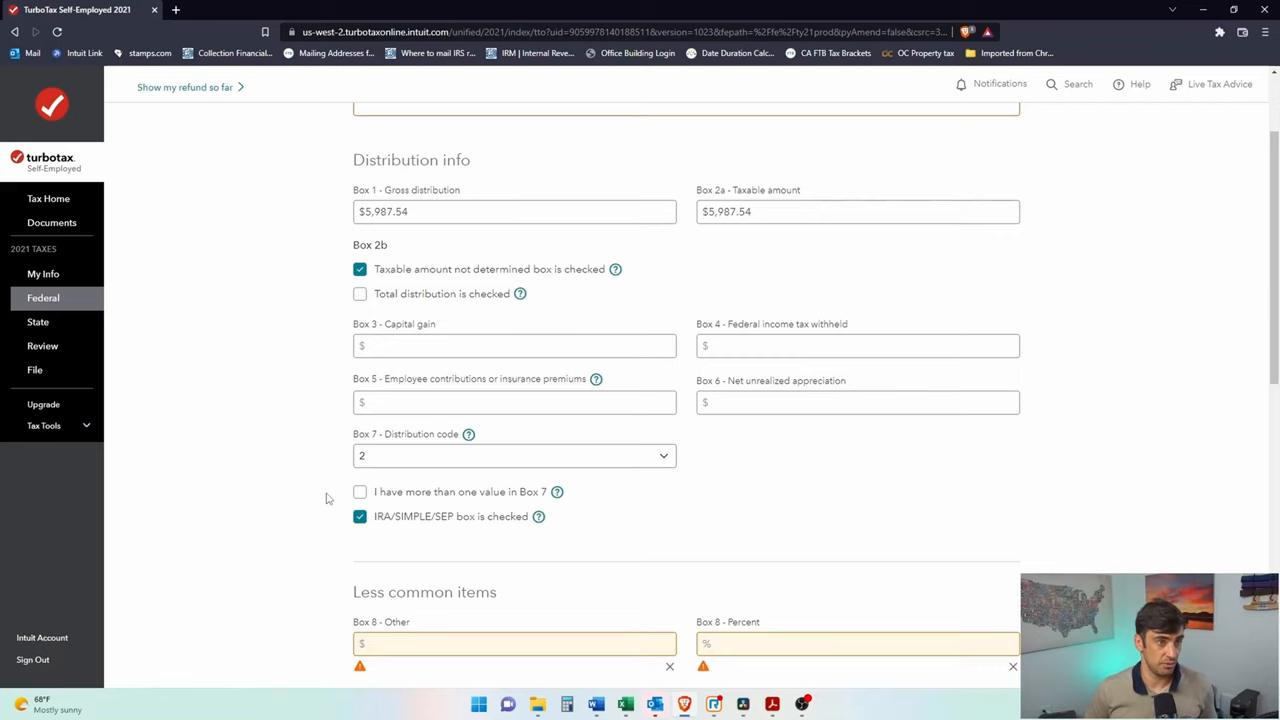
- Check the Box 16 state distribution entry and submit the 1099-R details
scroll("down", 3)
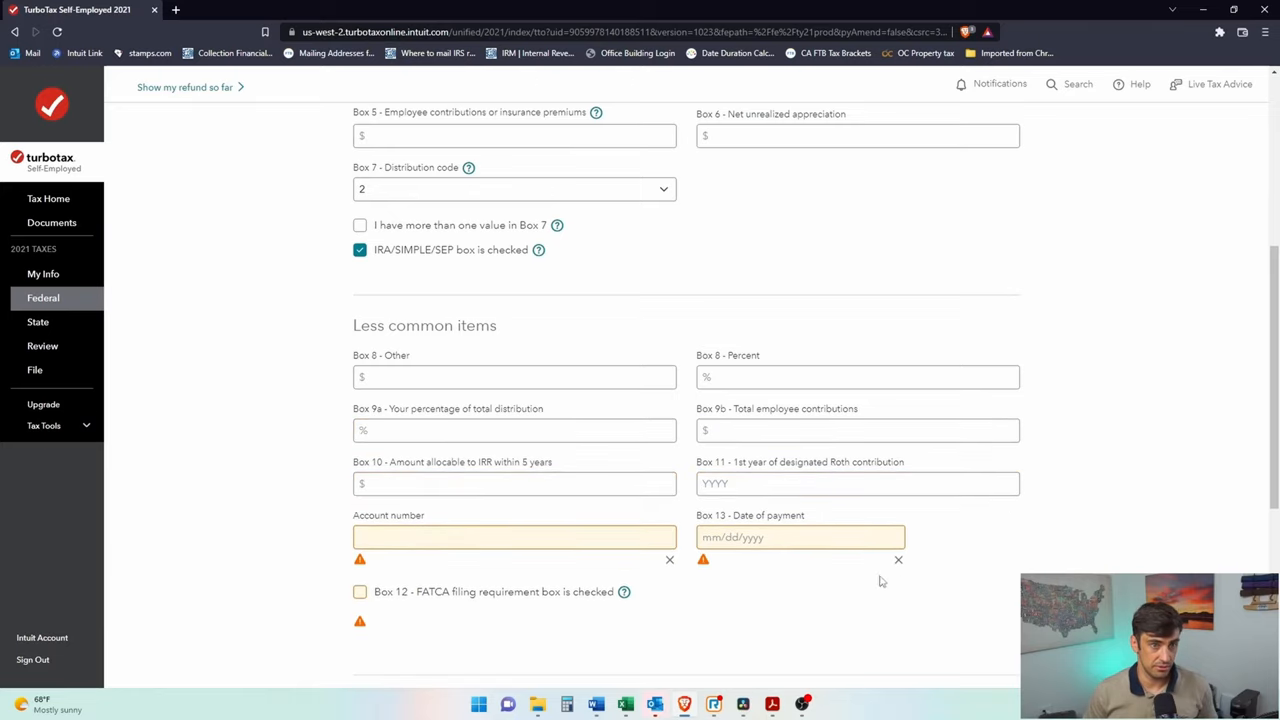
scroll("down", 3)
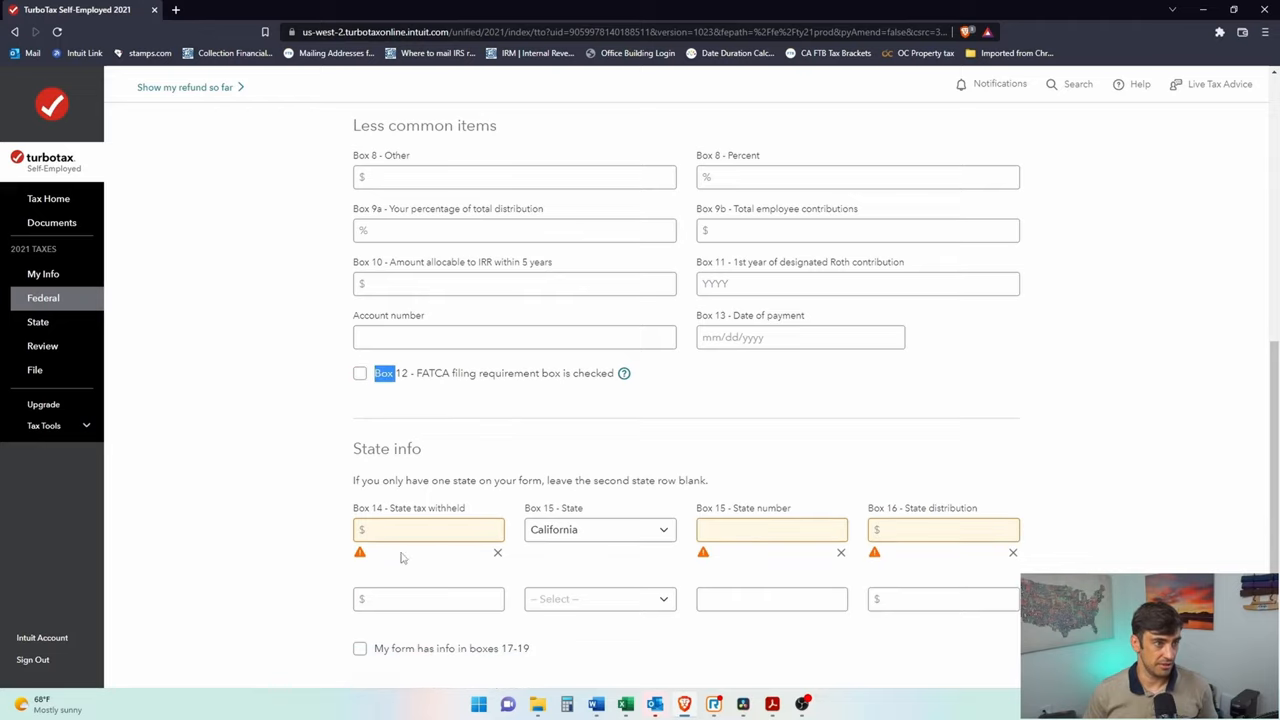
left_click(944, 530)
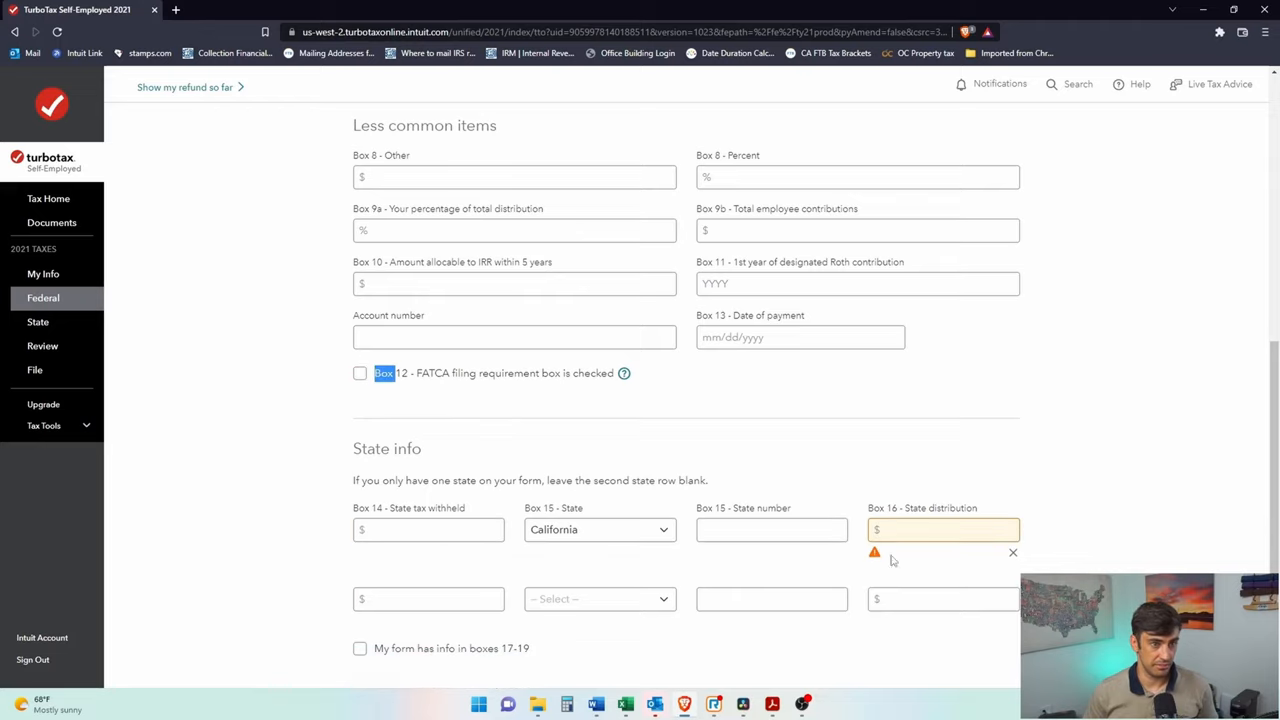
scroll("down", 3)
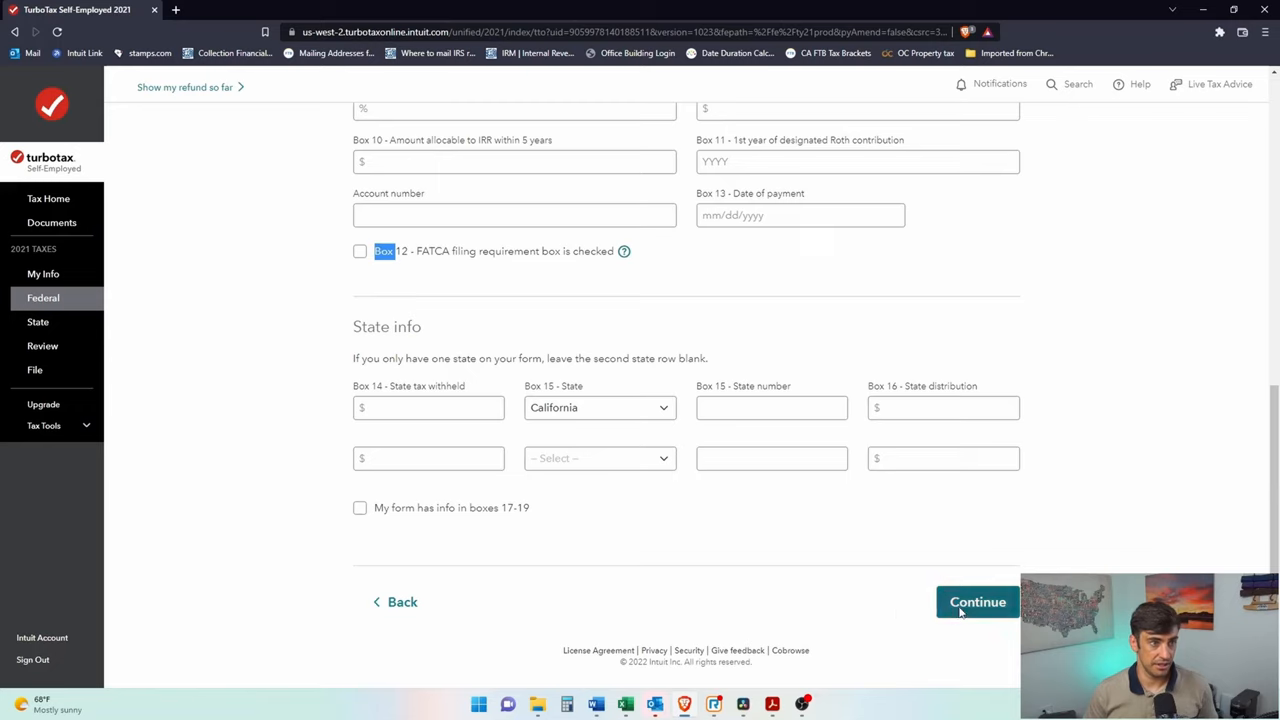
left_click(976, 600)
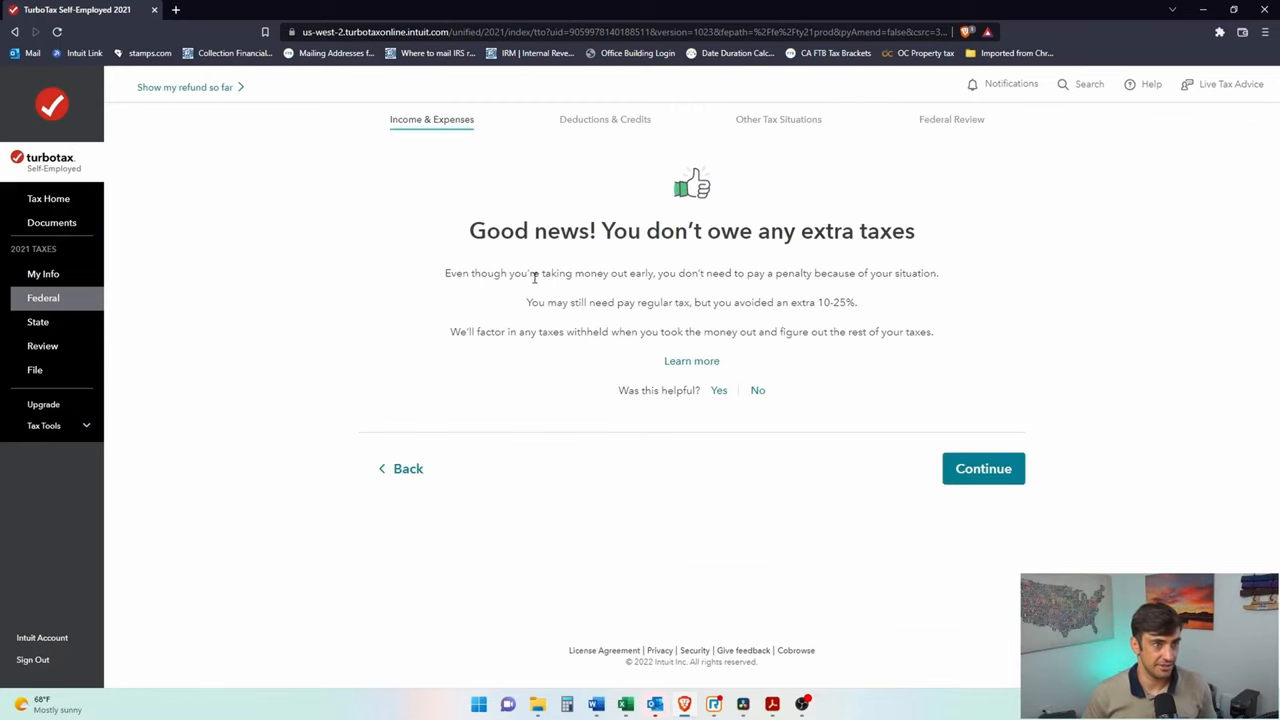
mouse_move(626, 302)
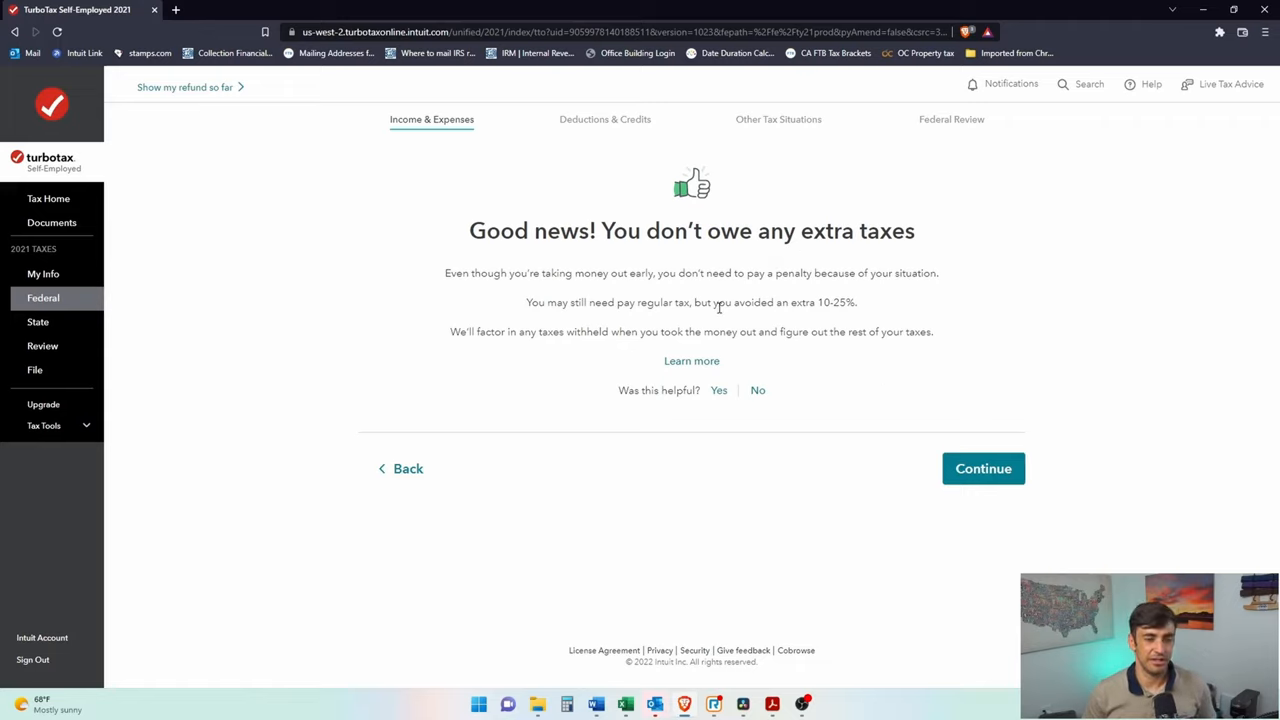
mouse_move(718, 318)
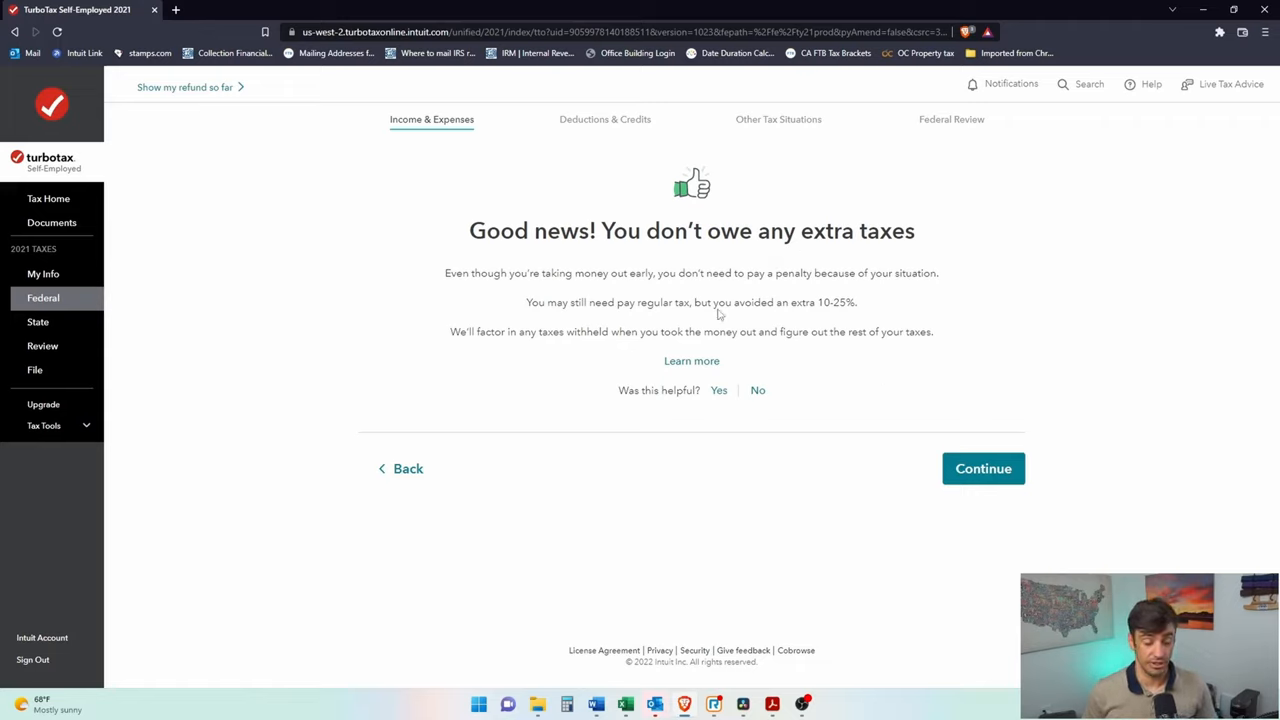
mouse_move(1044, 400)
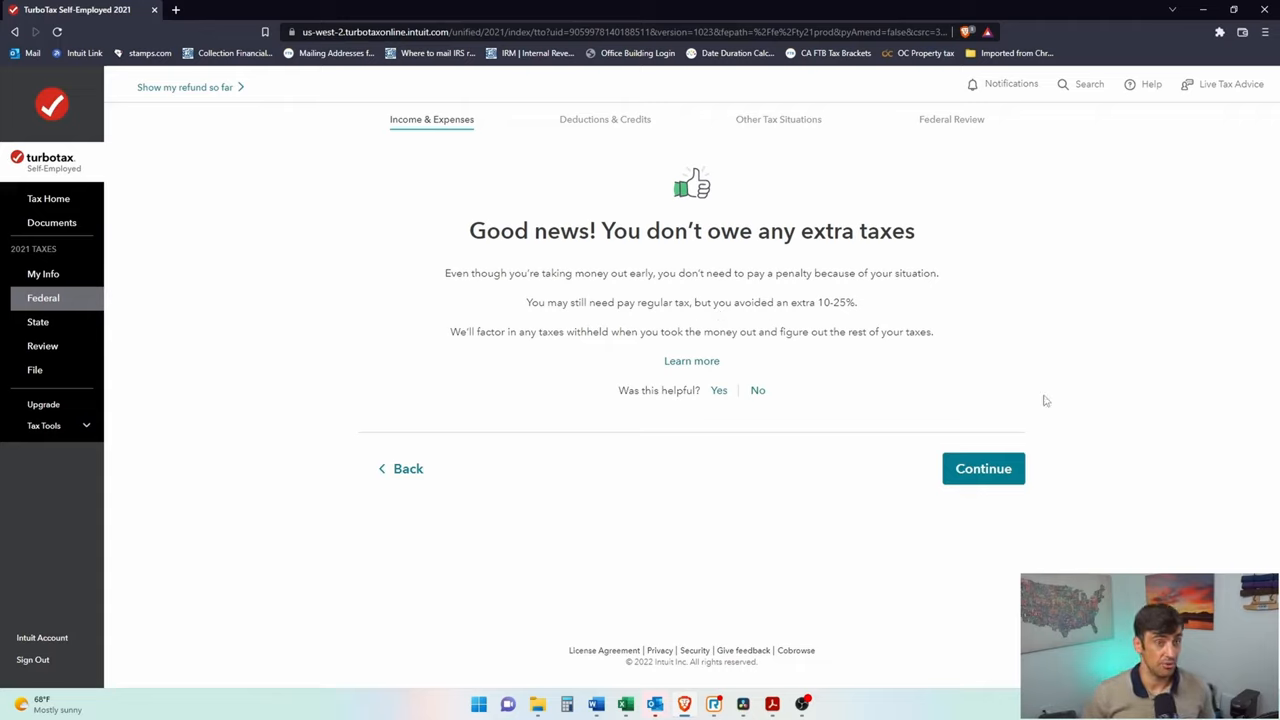
mouse_move(1036, 456)
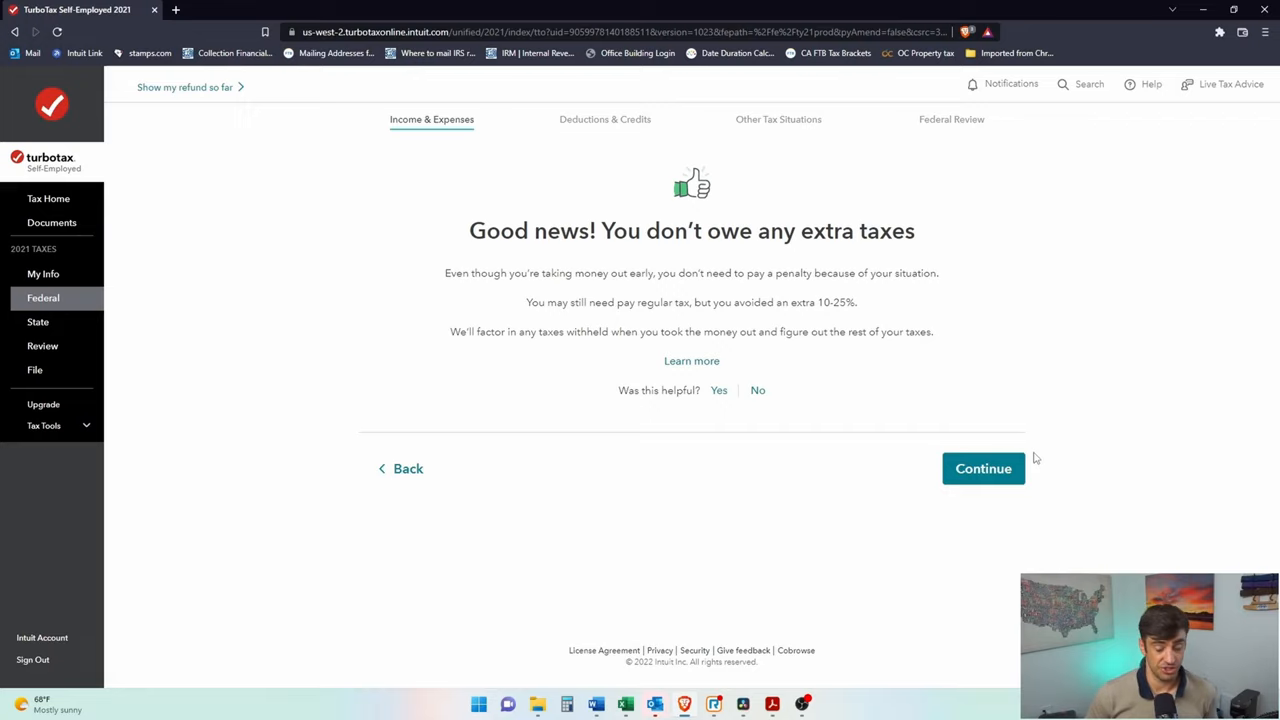
- Move past the no-extra-taxes notice for the early withdrawal
left_click(984, 468)
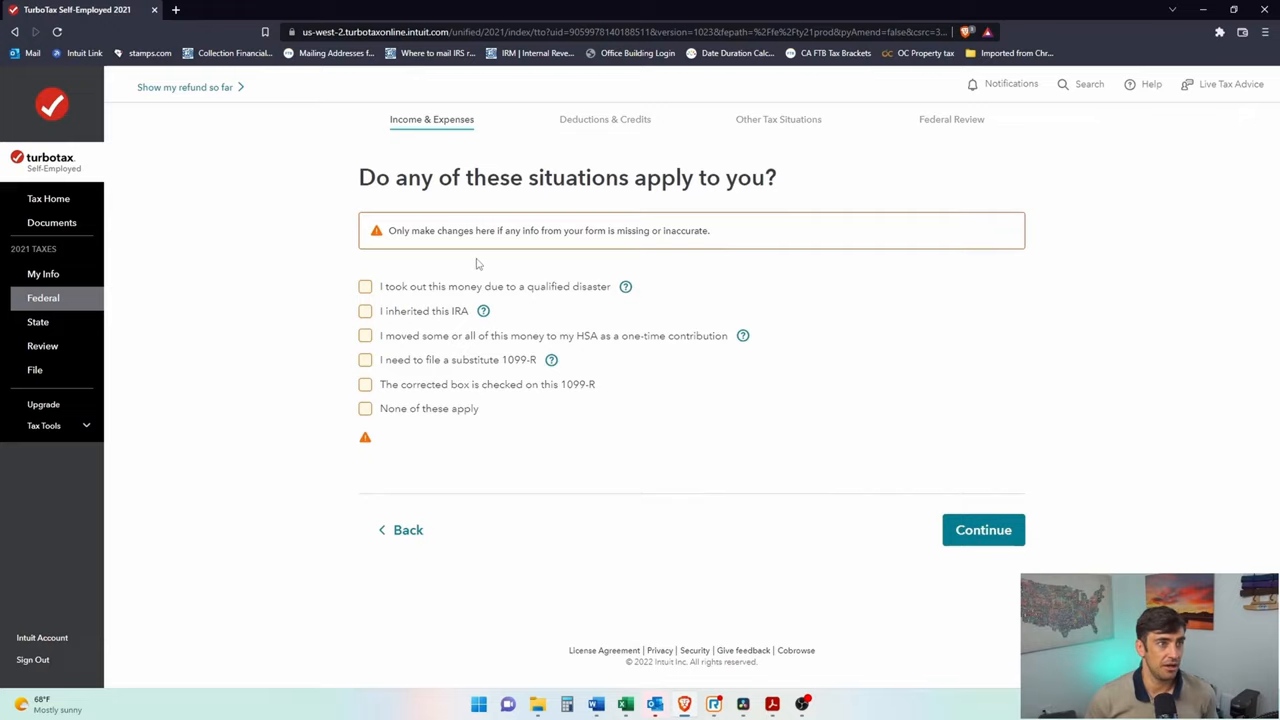
mouse_move(450, 312)
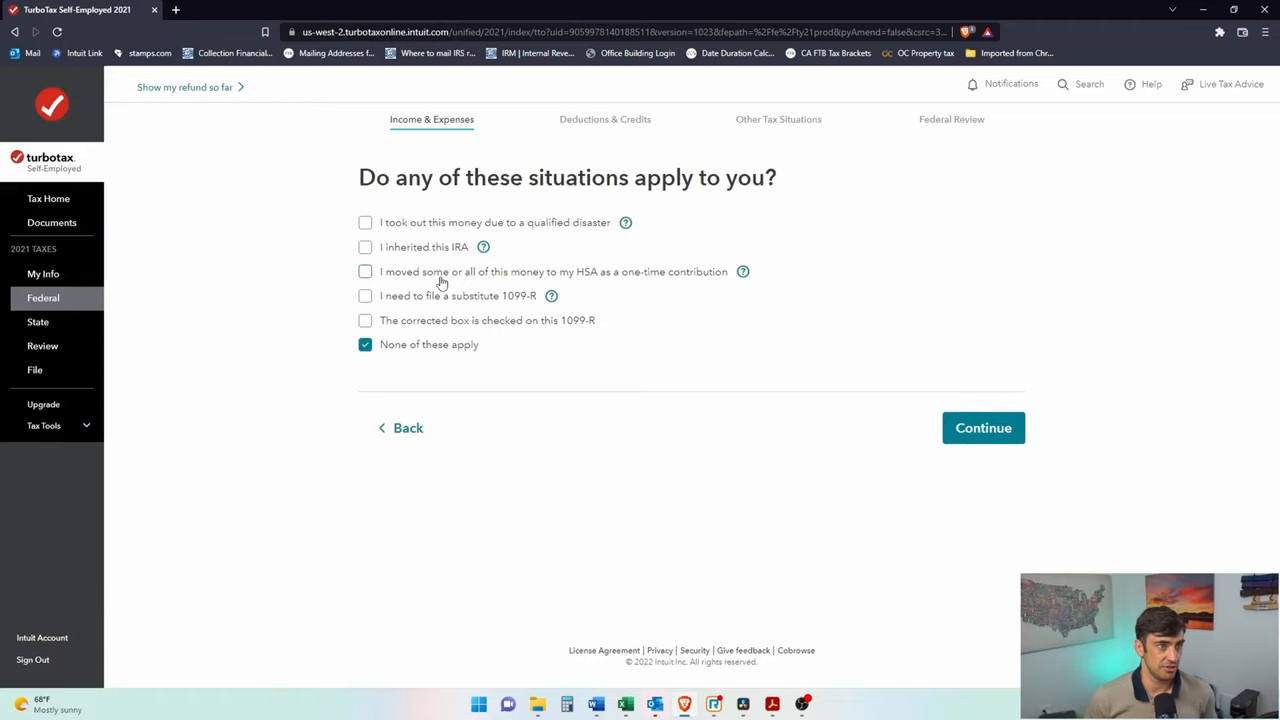
mouse_move(416, 336)
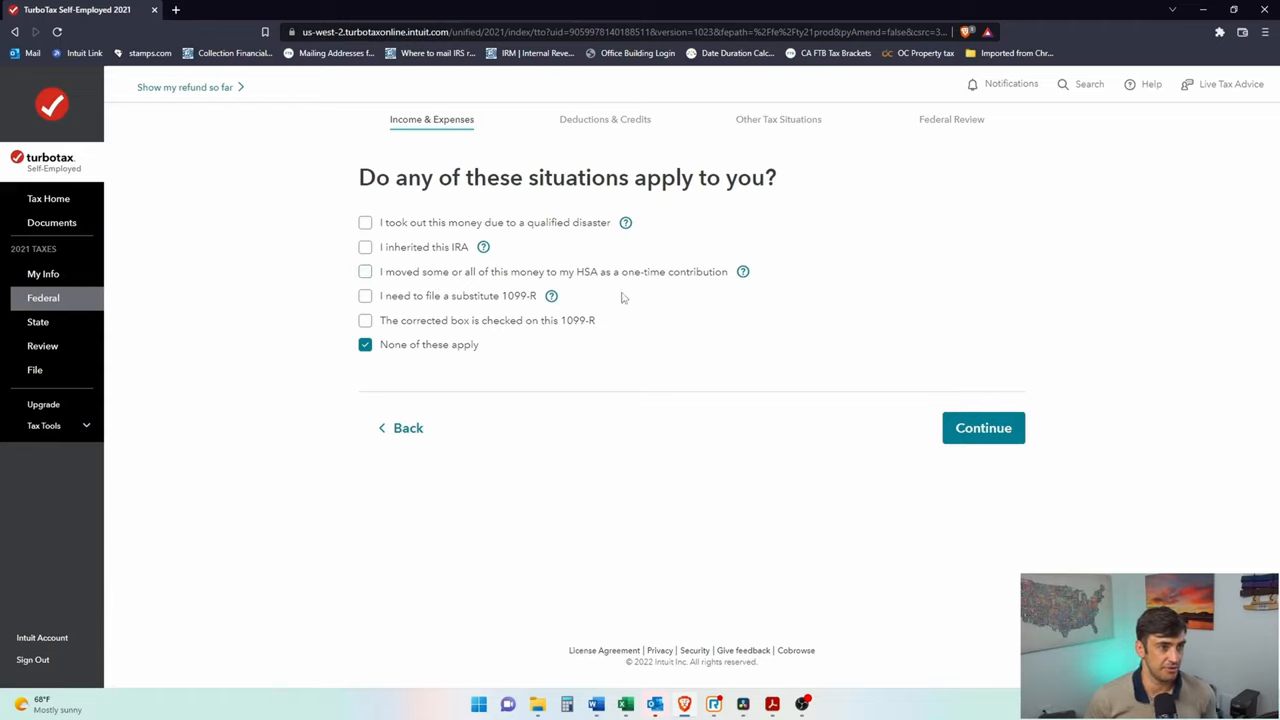
mouse_move(644, 280)
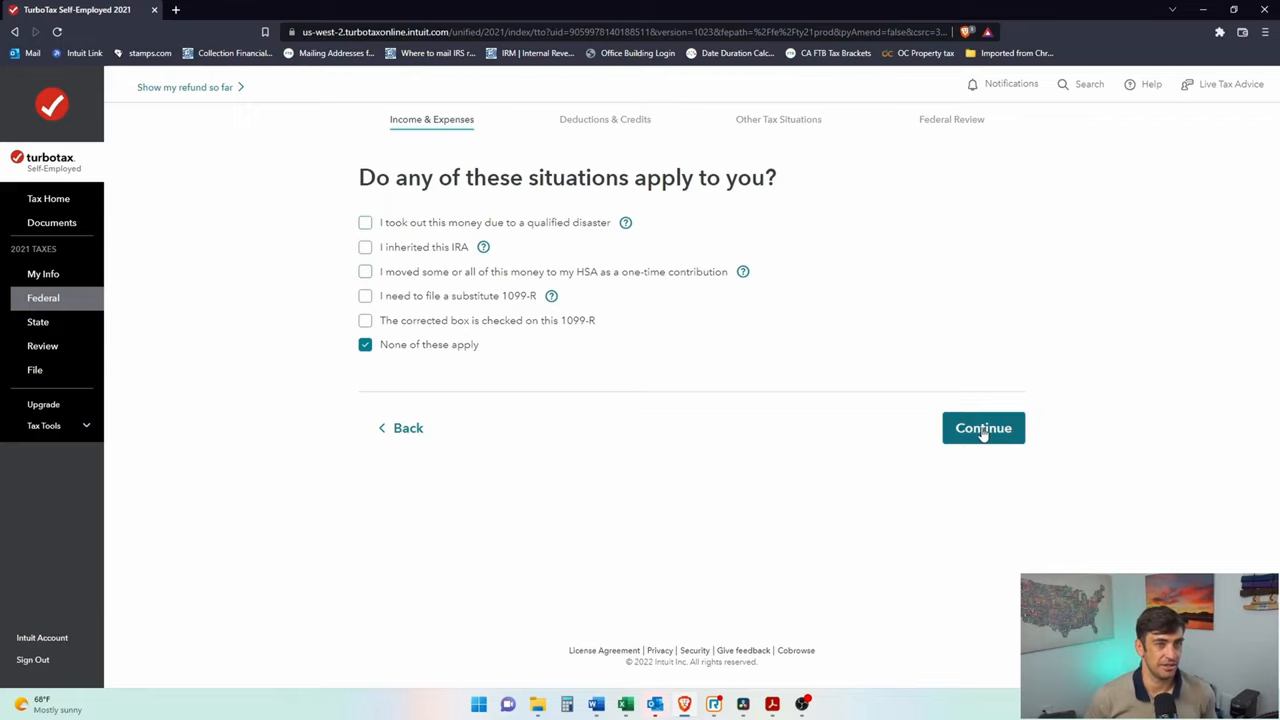
- Submit that none of the special situations apply to this withdrawal
left_click(984, 428)
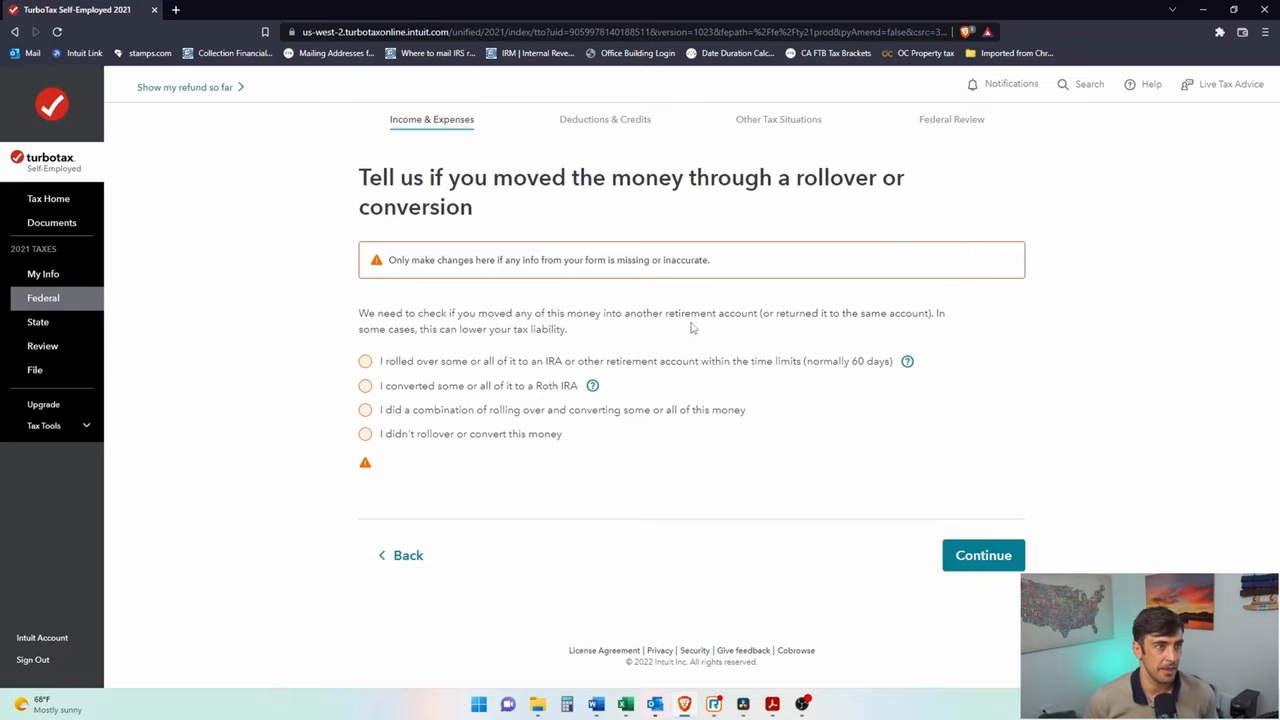
mouse_move(338, 250)
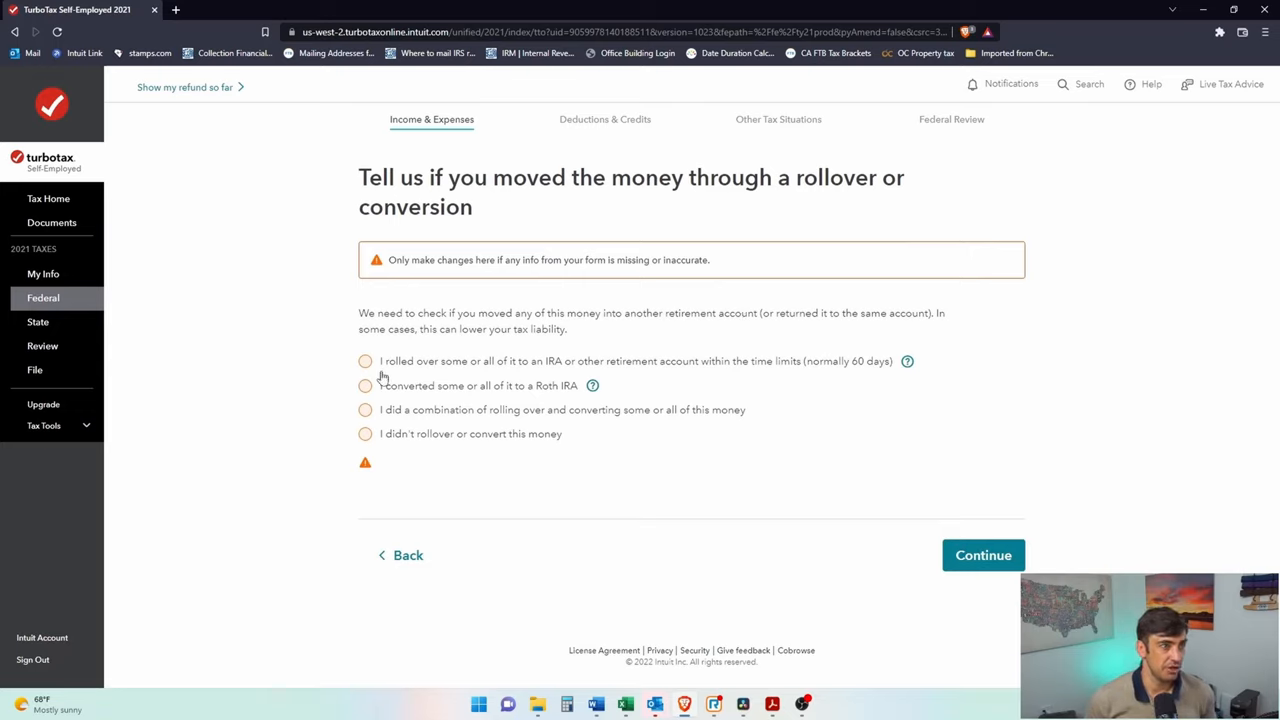
mouse_move(668, 410)
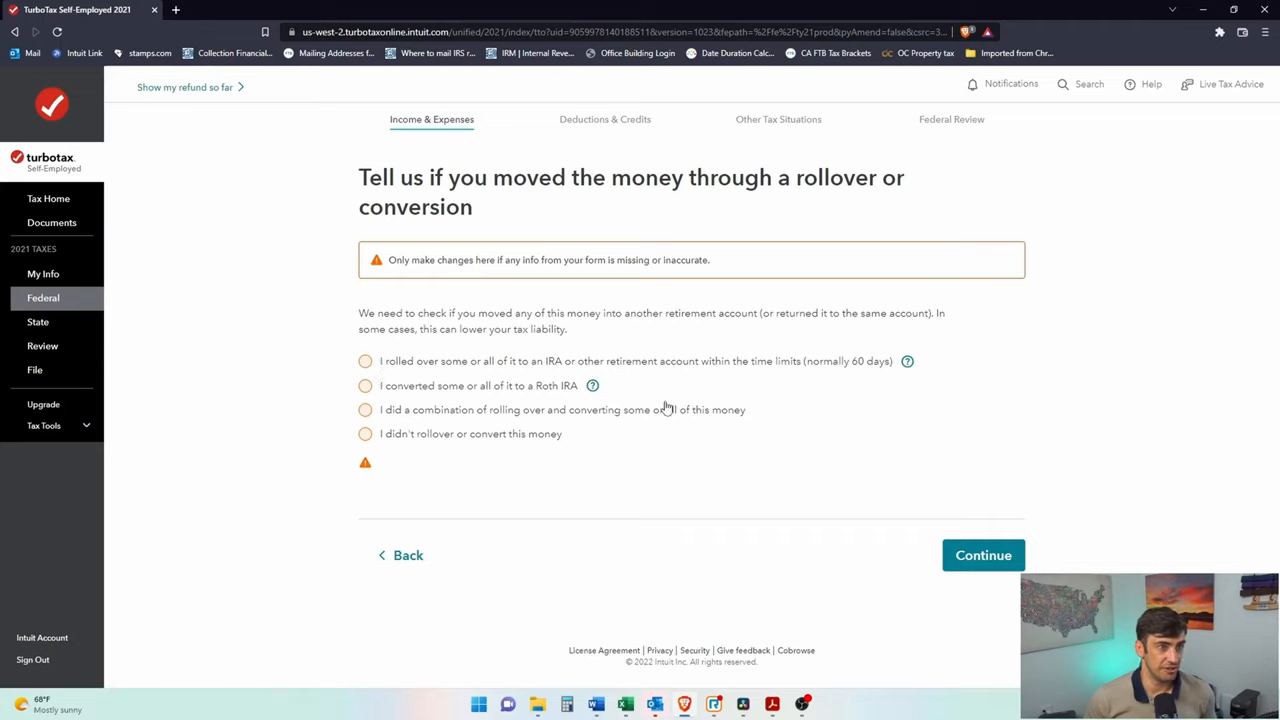
mouse_move(466, 400)
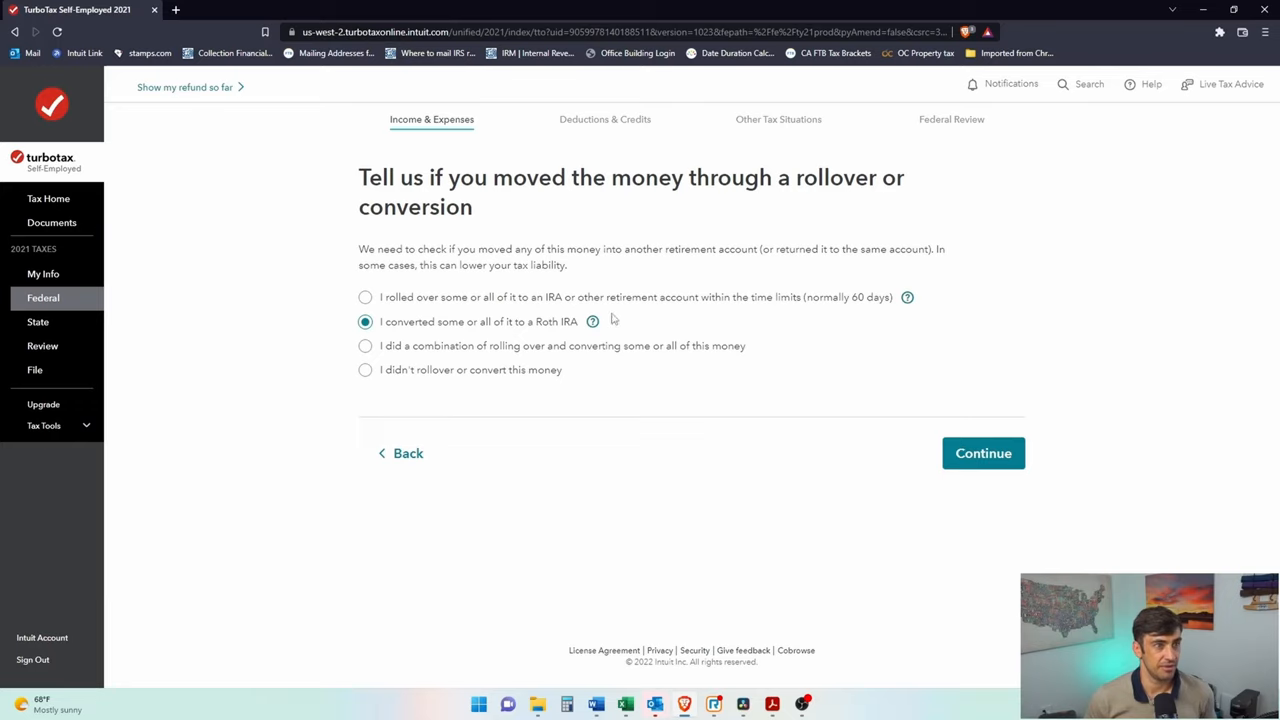
- Record the full $5,987.54 as converted to a Roth IRA and accept the Brokerage Company 1099-R summary
left_click(984, 452)
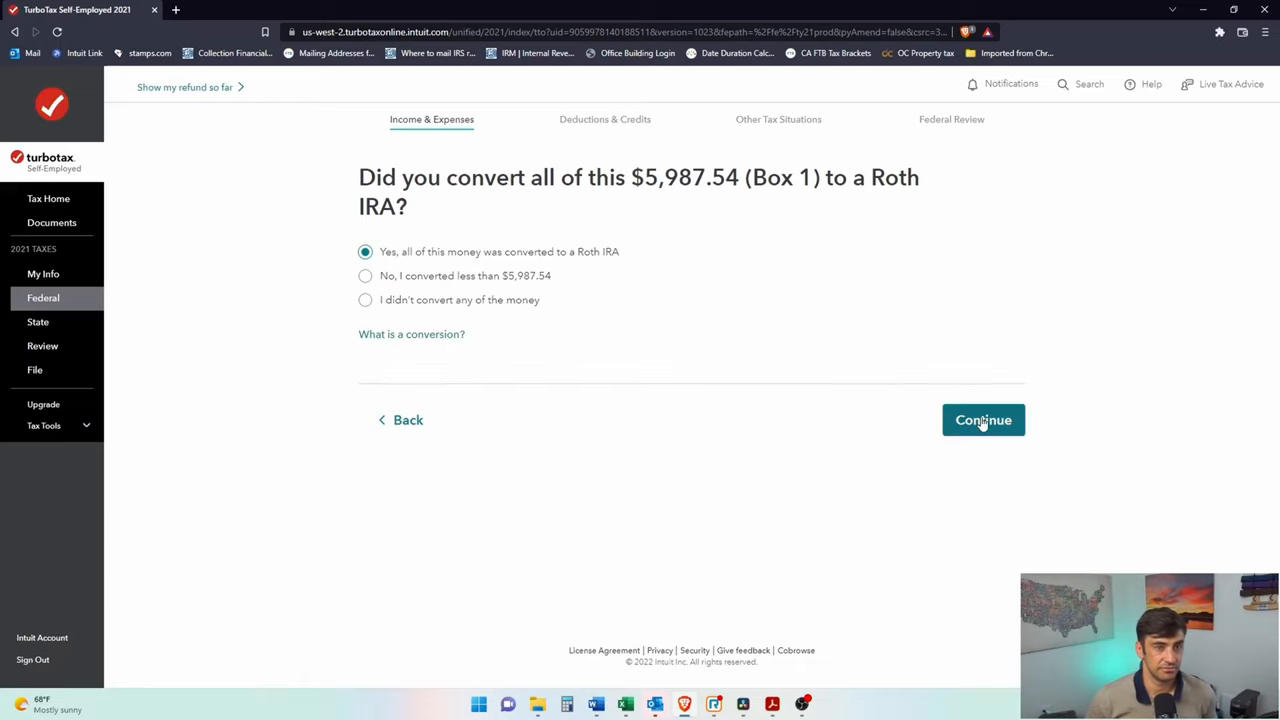
left_click(984, 420)
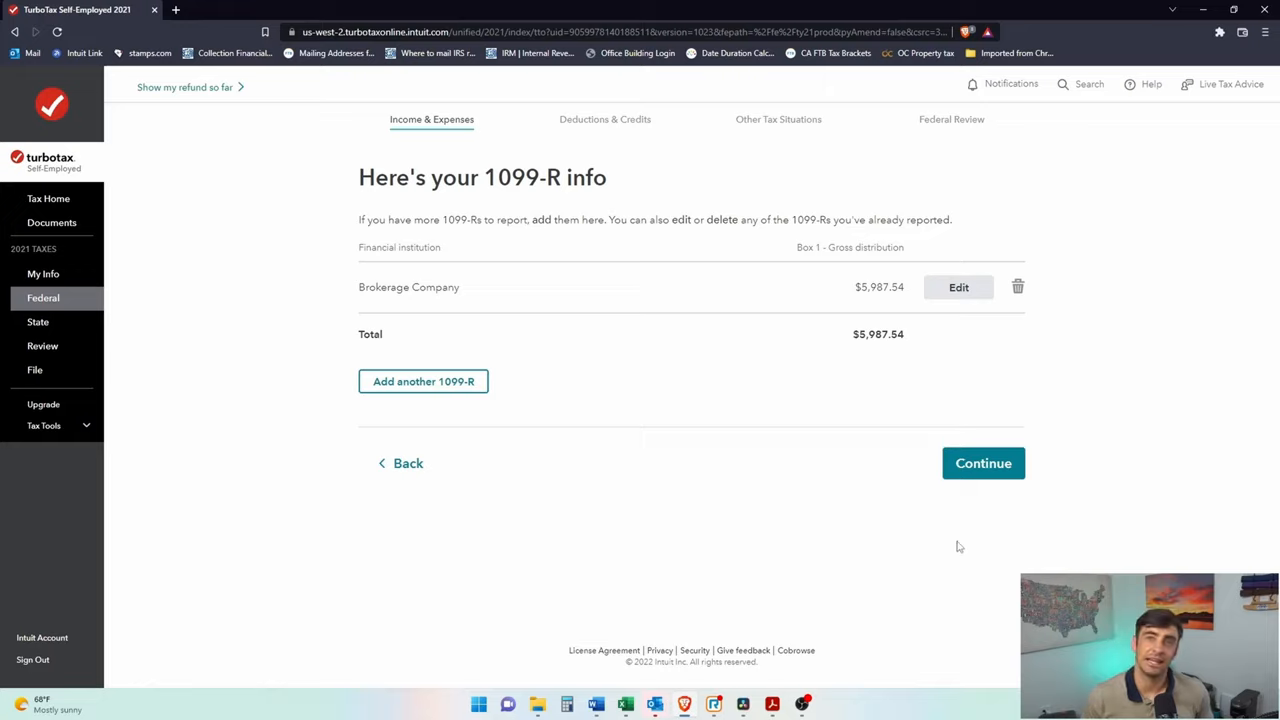
mouse_move(920, 396)
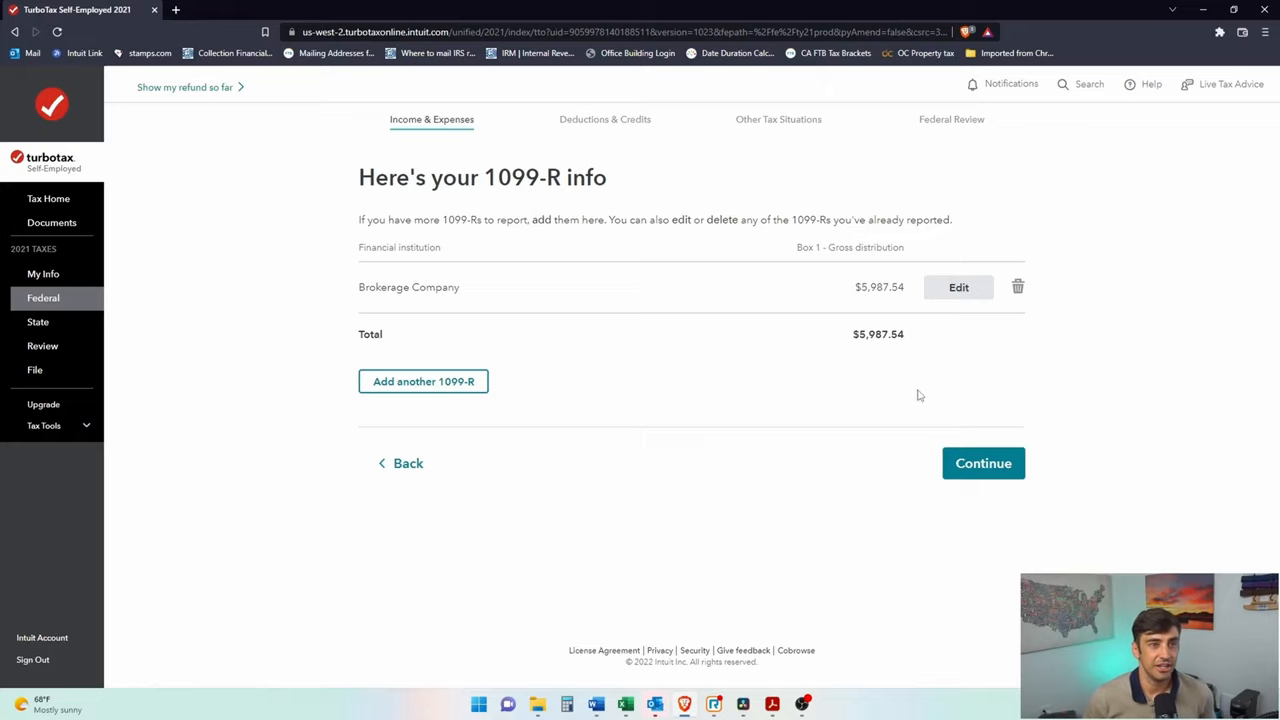
left_click(984, 464)
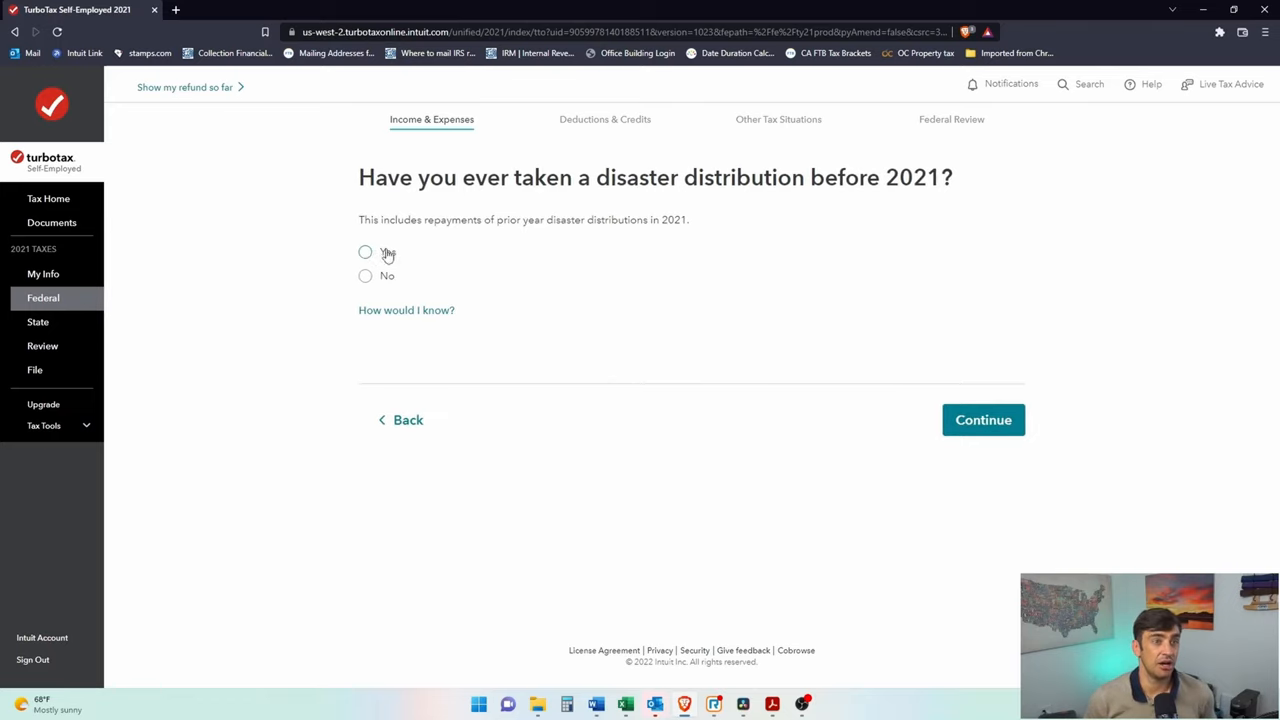
mouse_move(428, 248)
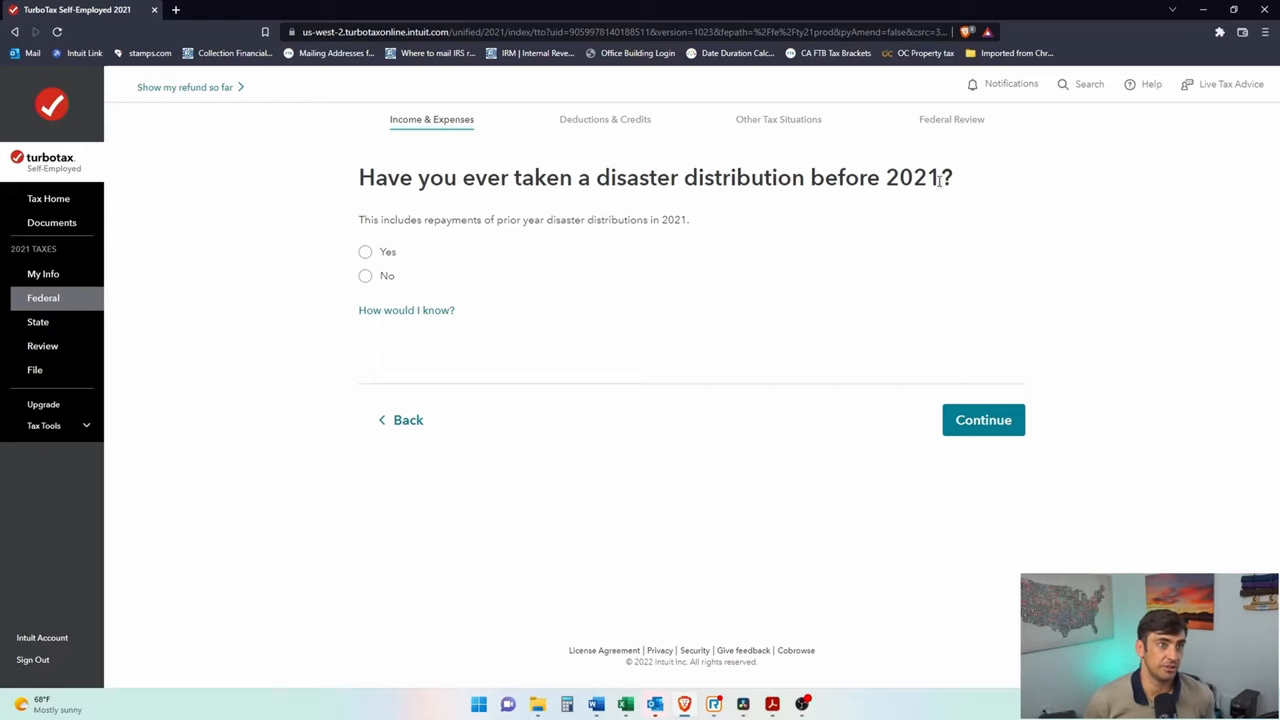
- Answer No to prior disaster distributions and submit
left_click_drag(596, 176, 938, 176)
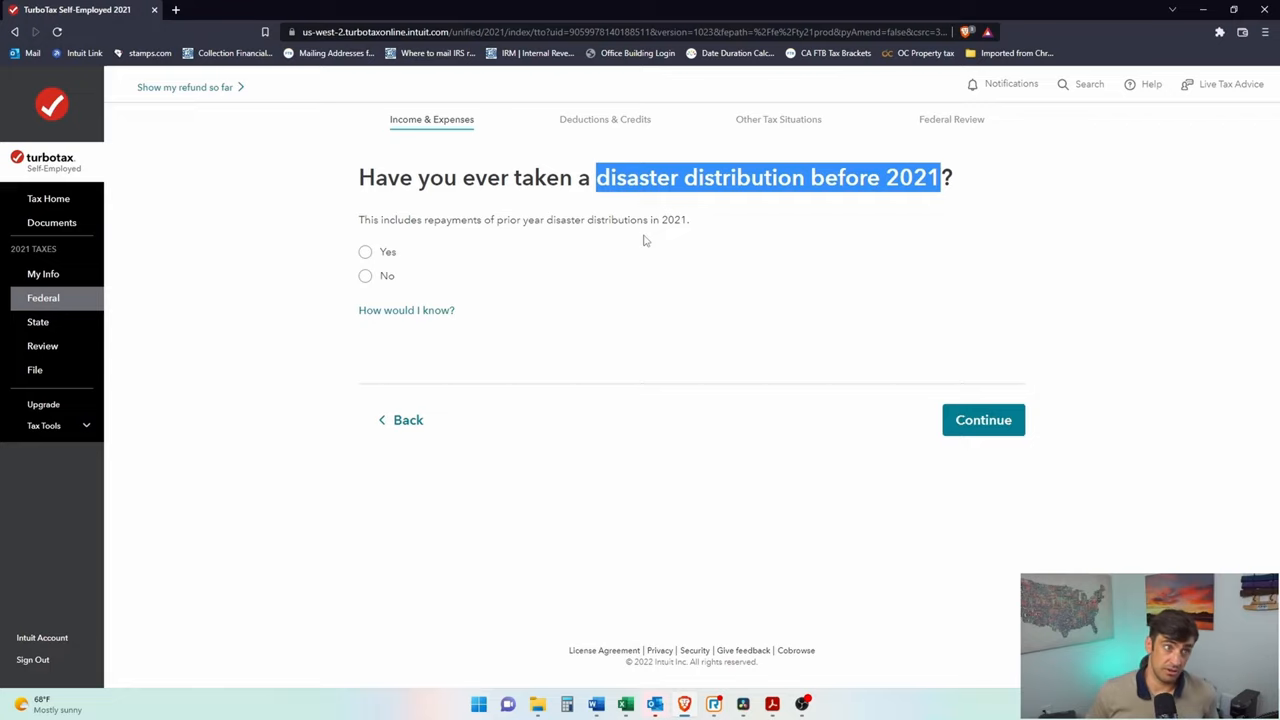
left_click(364, 276)
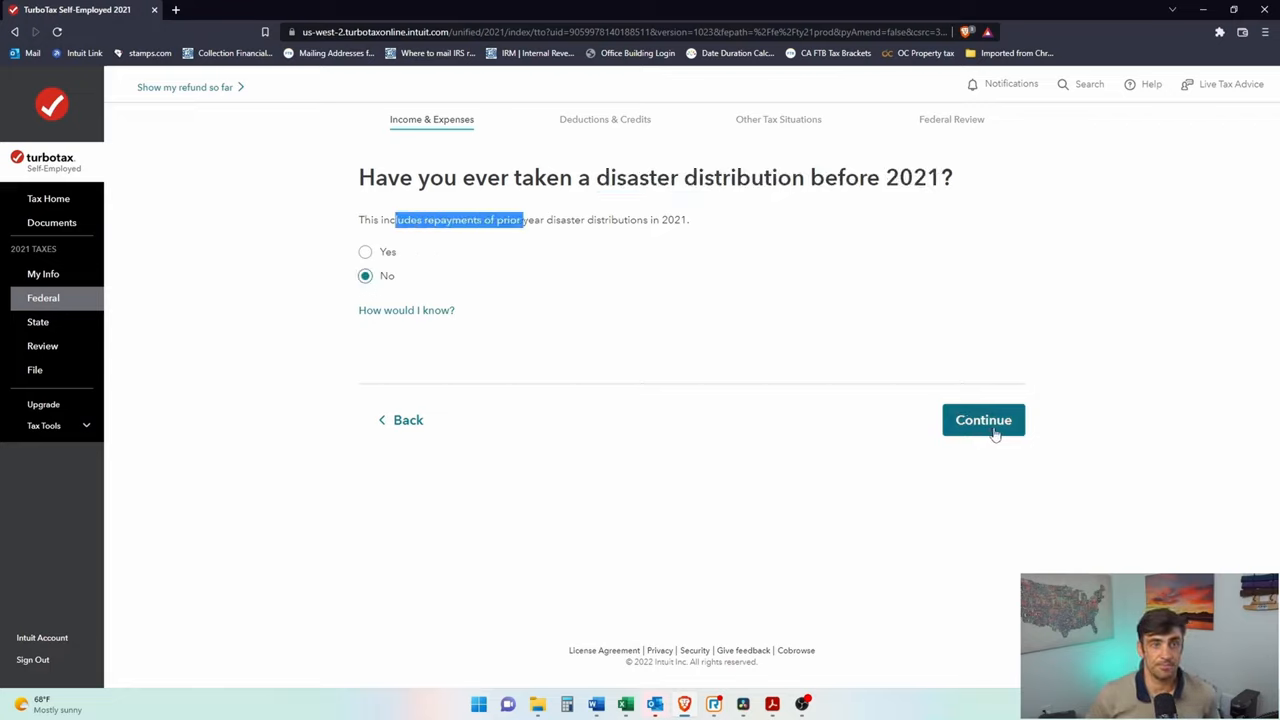
left_click(984, 420)
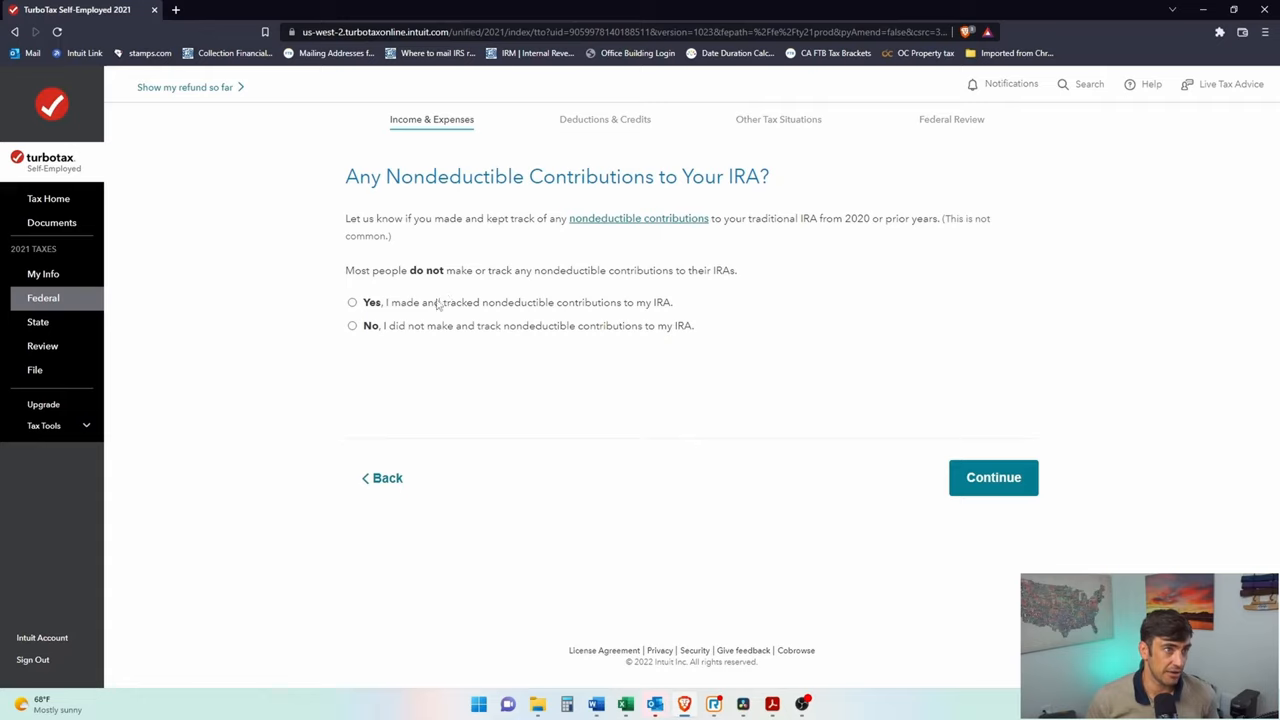
- Answer No to having nondeductible IRA contributions and continue
left_click(352, 326)
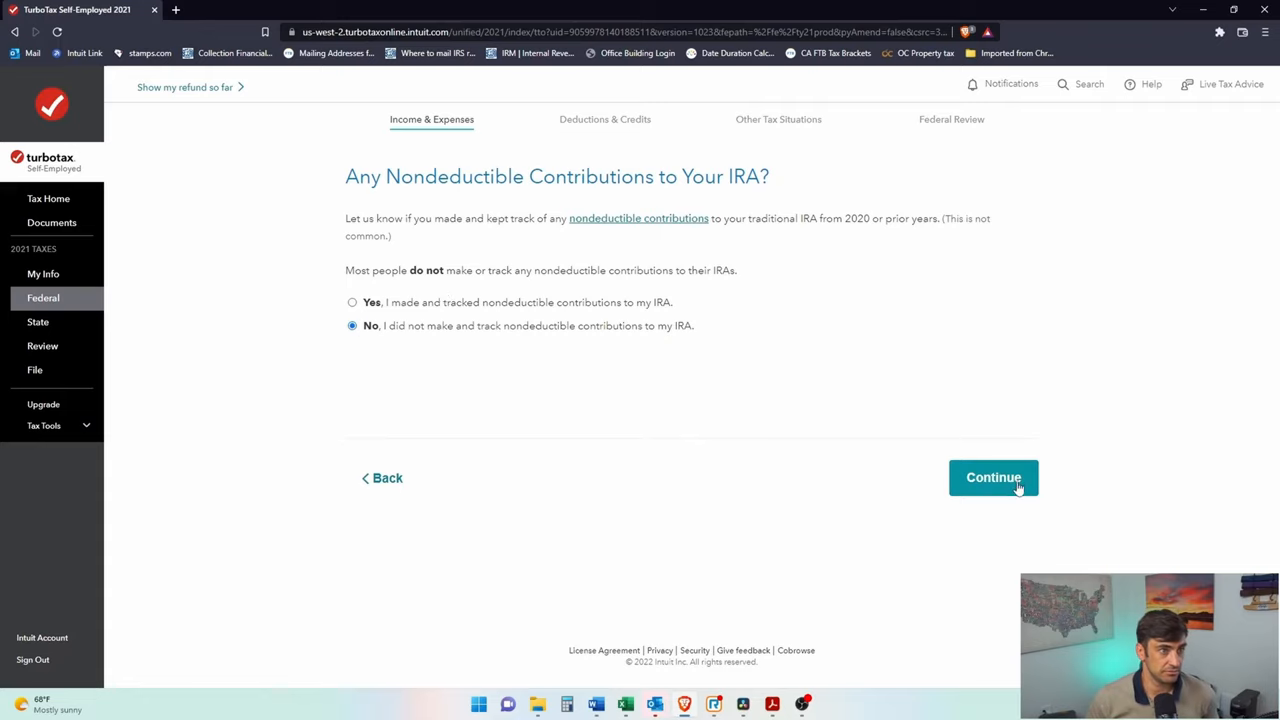
left_click(992, 478)
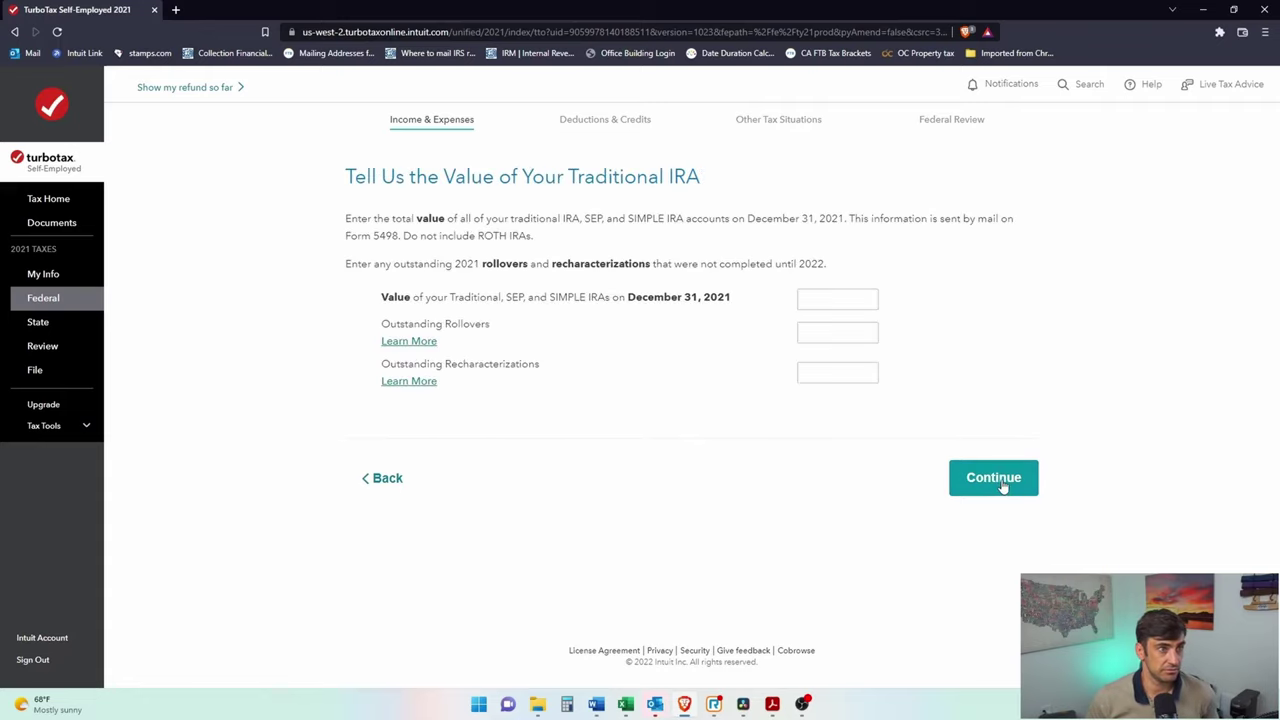
mouse_move(920, 370)
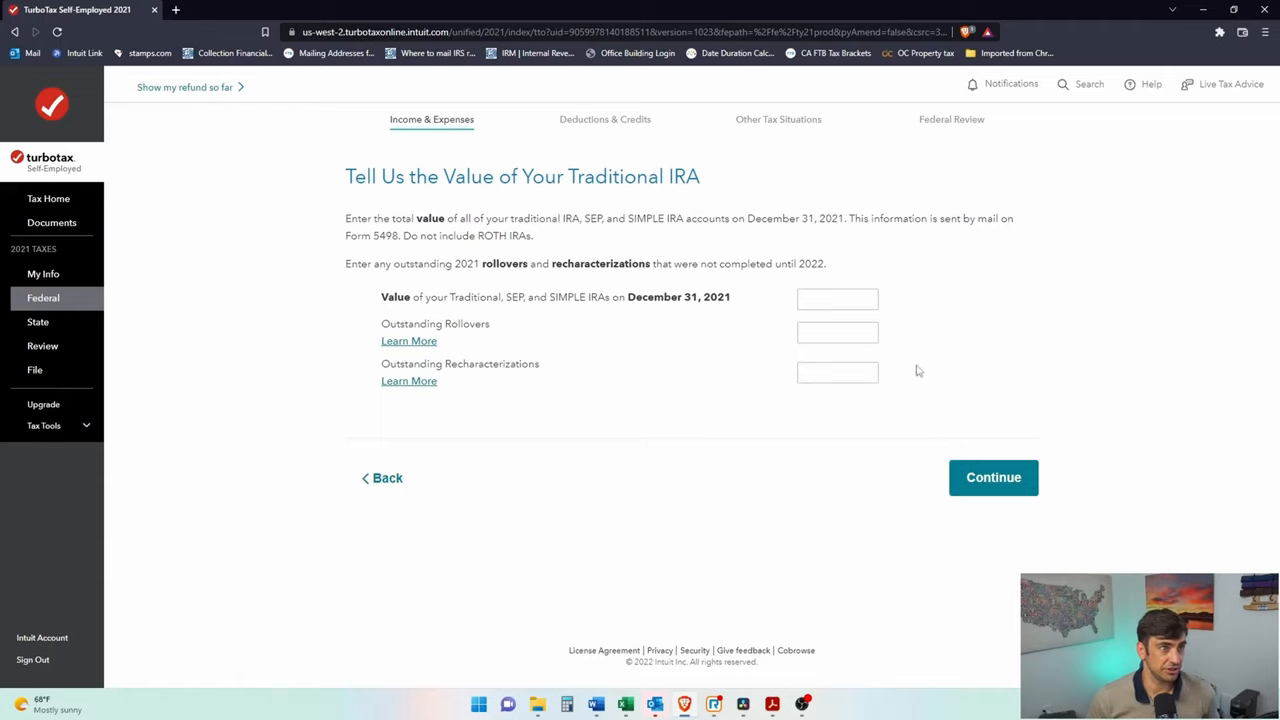
mouse_move(912, 380)
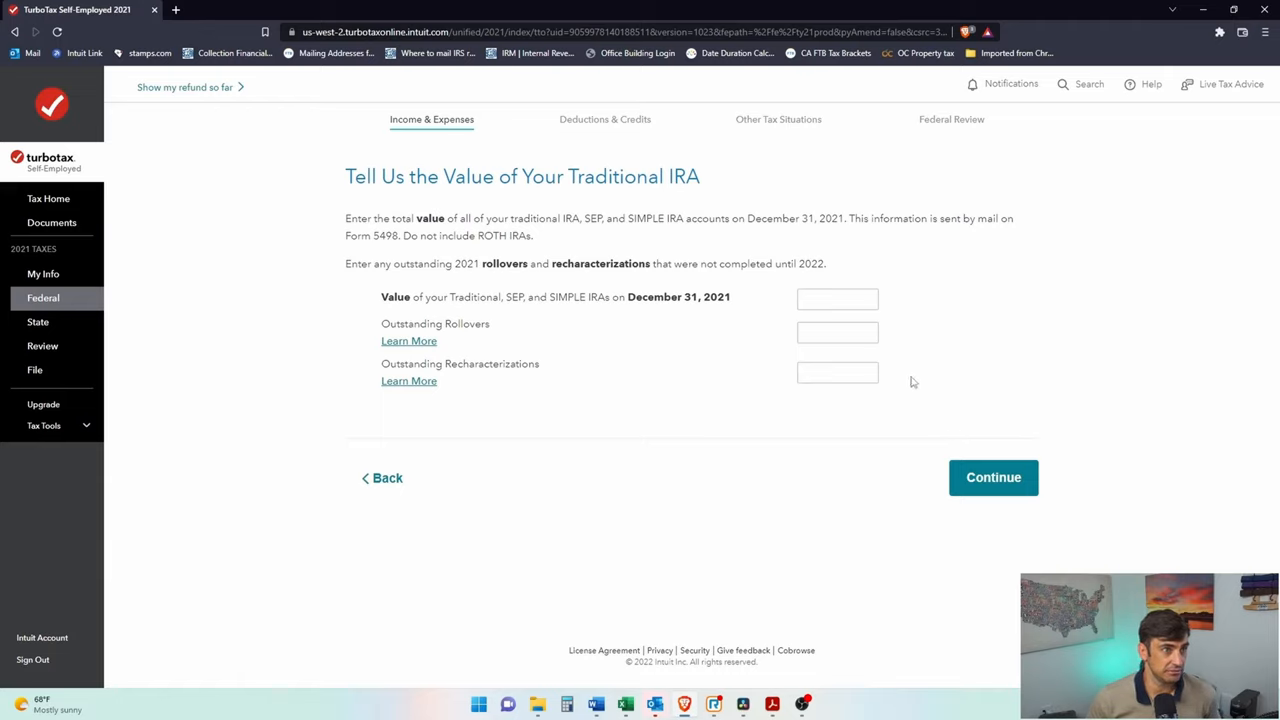
mouse_move(700, 304)
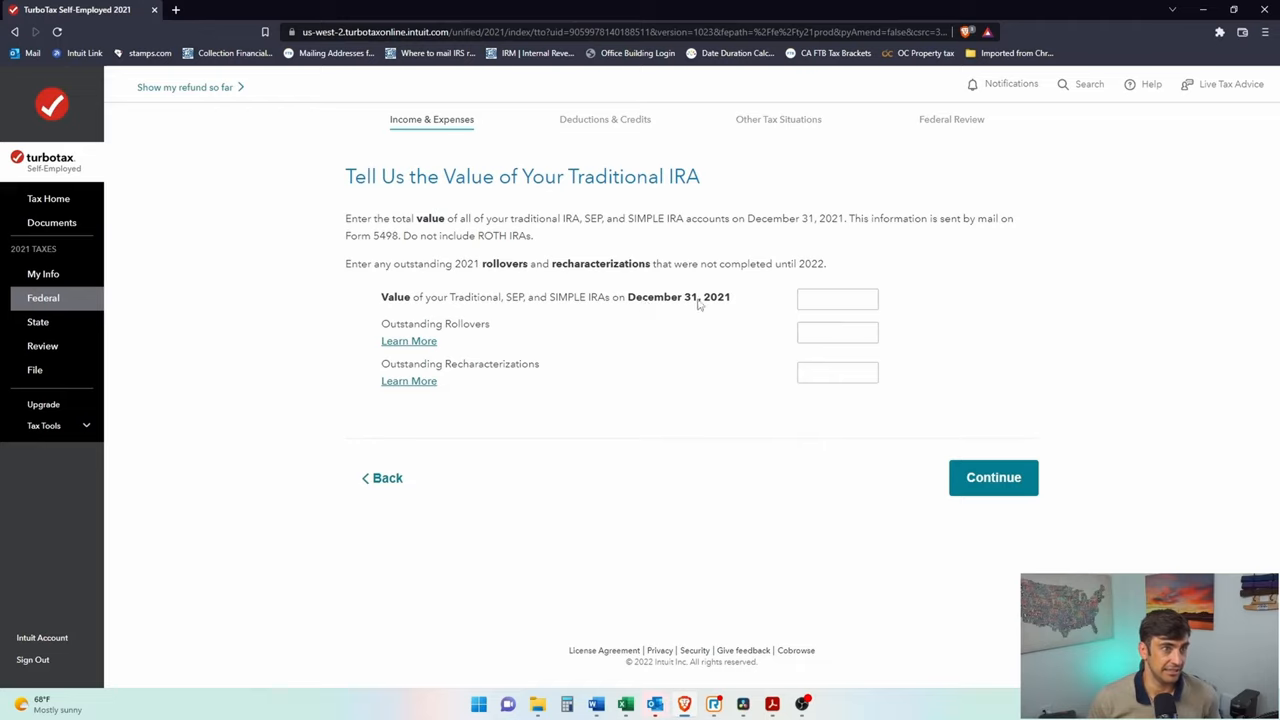
- Enter a 5,000 year-end traditional IRA value with 0 rollovers; summary lists $5,988 IRA withdrawals
type("500")
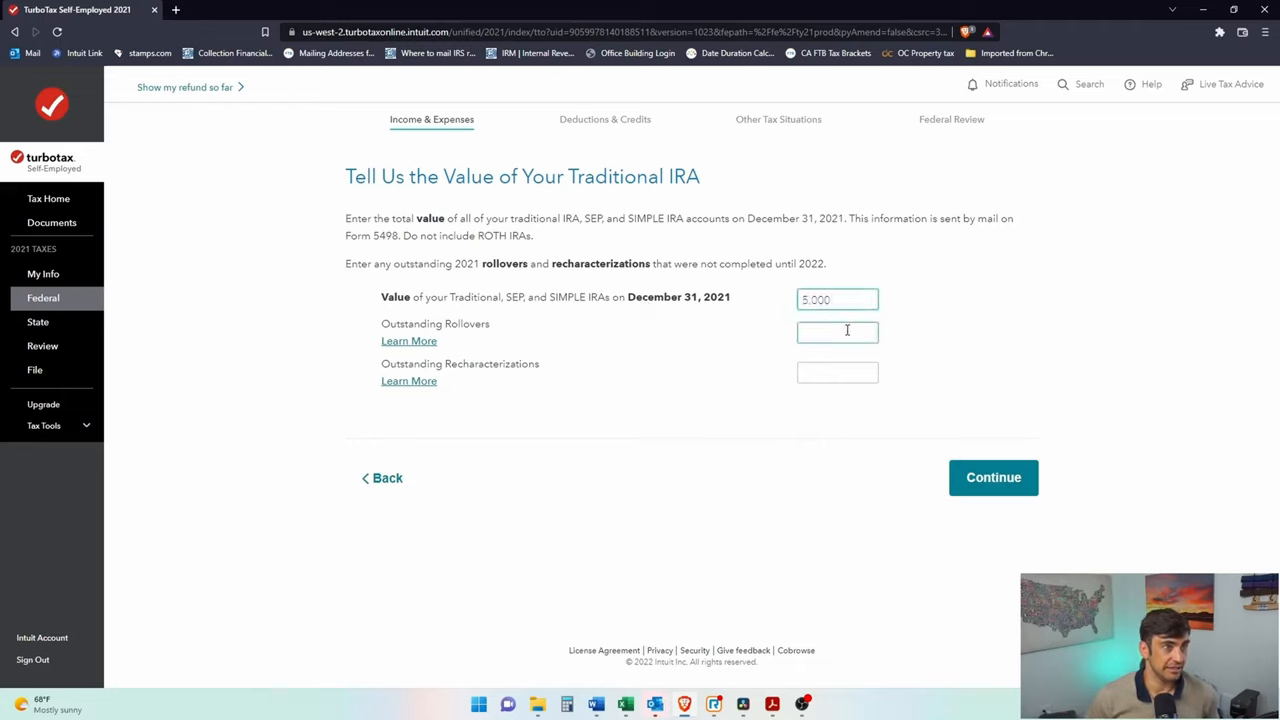
type("0")
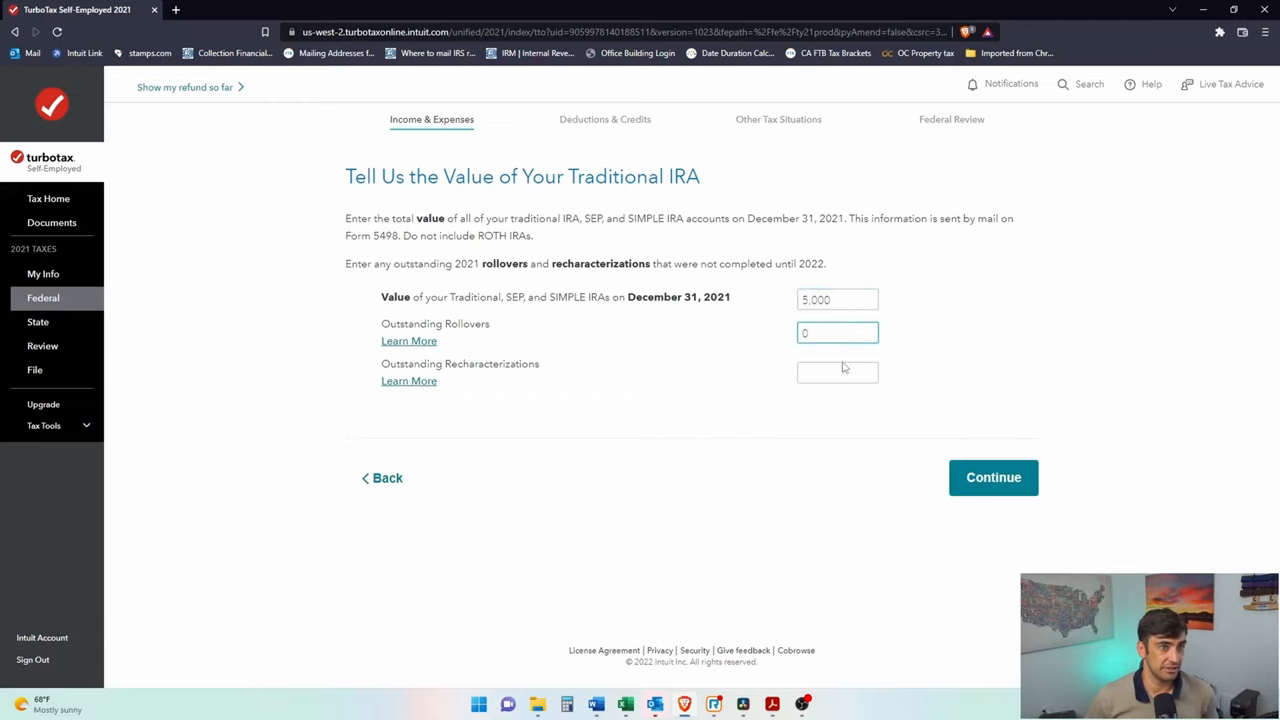
left_click(992, 476)
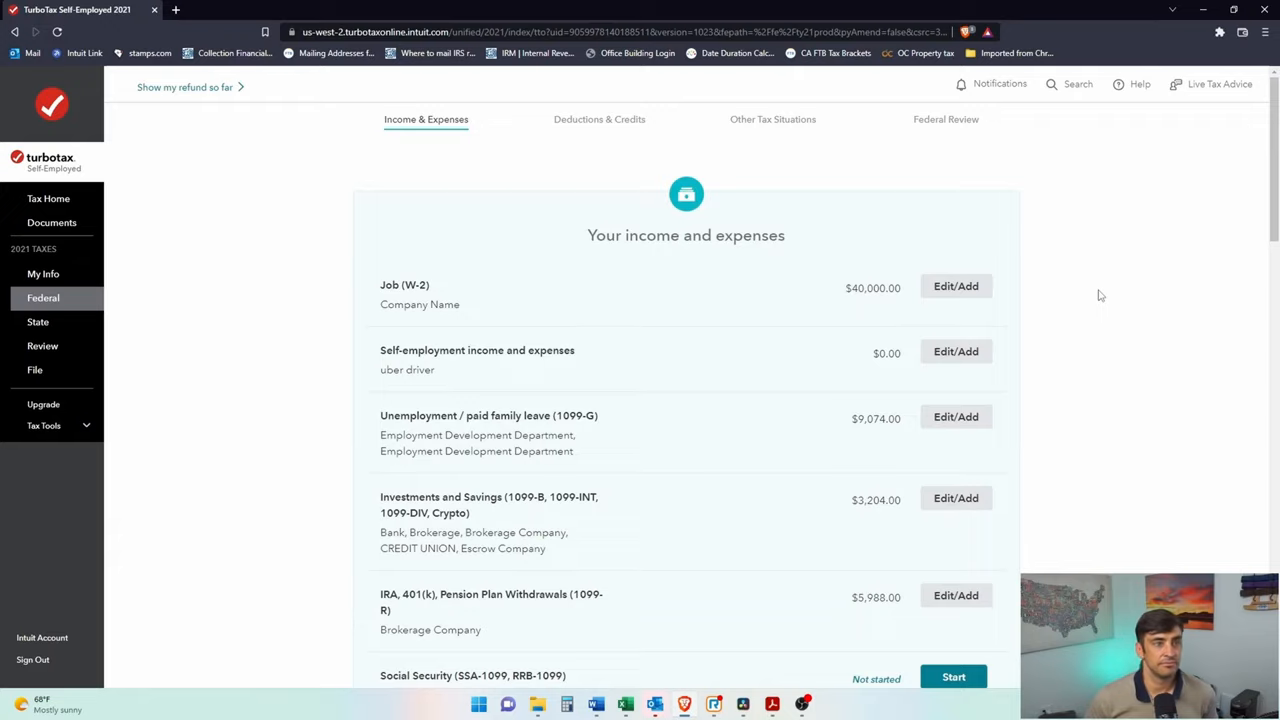
scroll("down", 3)
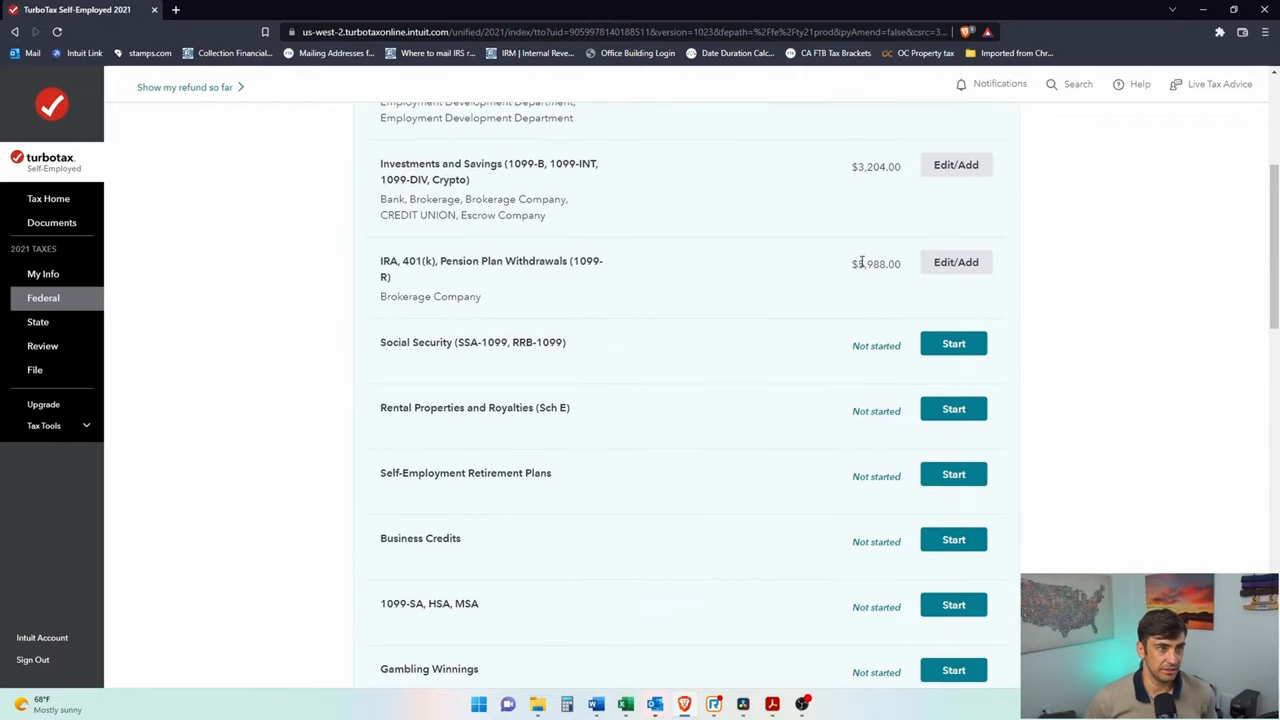